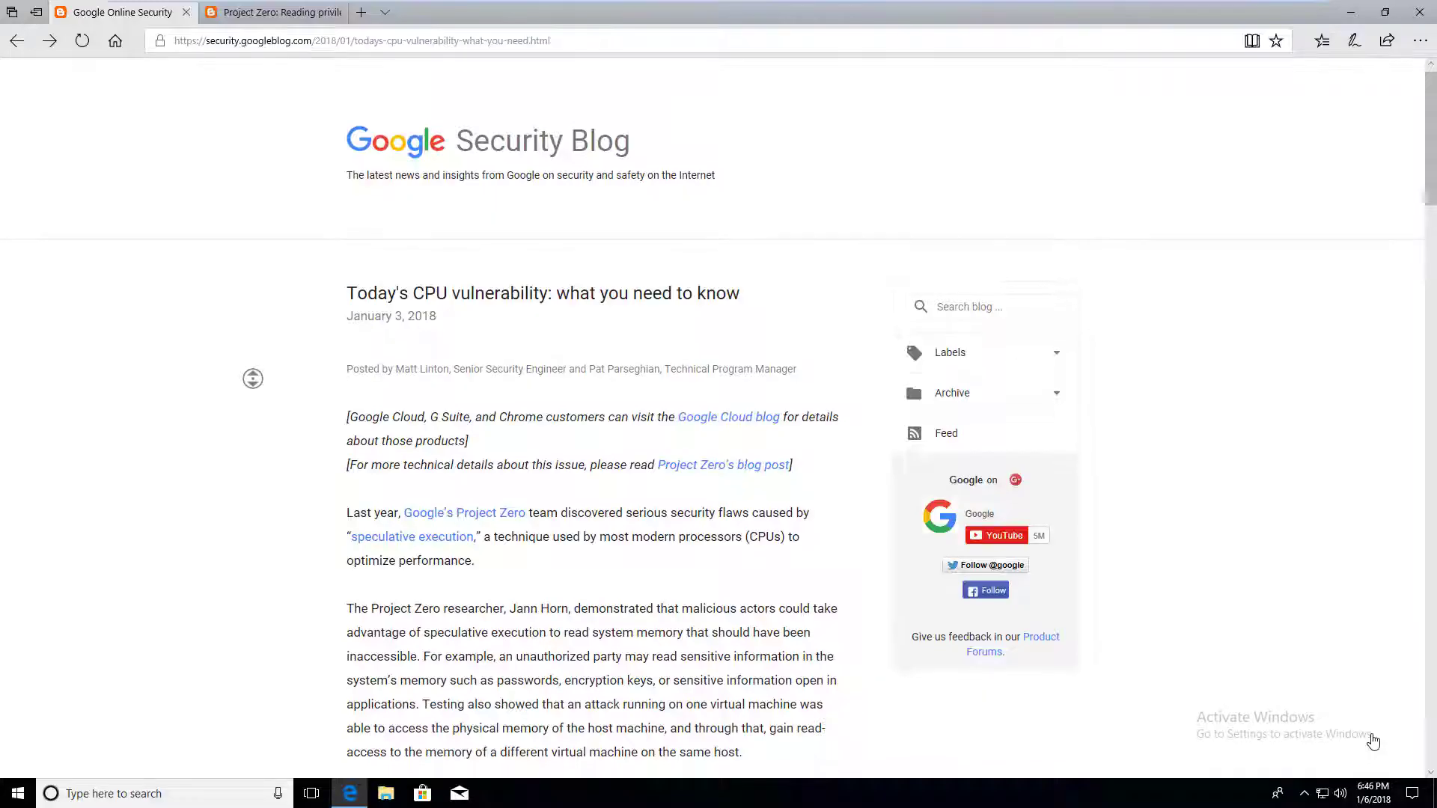
- Scroll further down the currently open article before leaving it
{"action": "scroll", "scroll_direction": "down", "scroll_amount": 3}
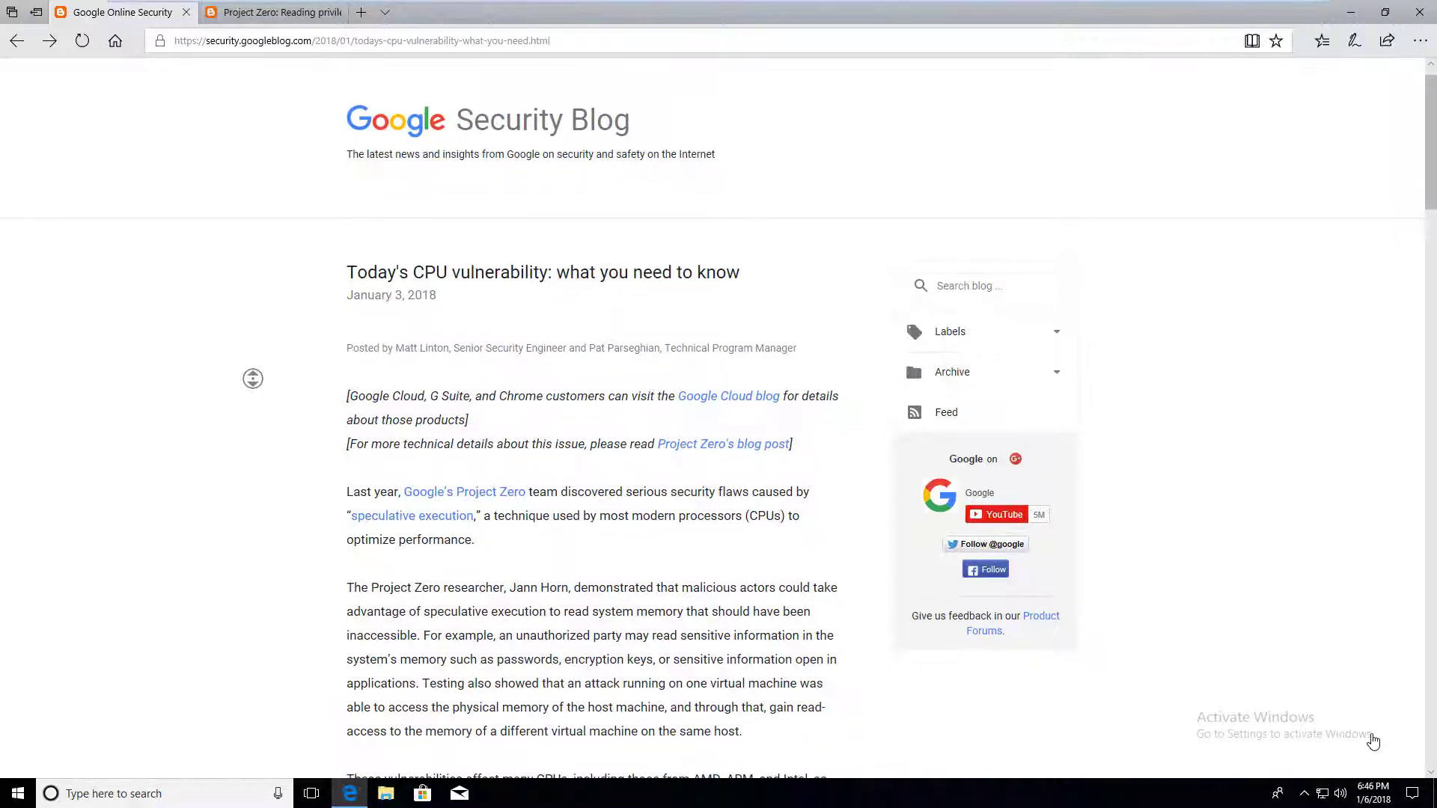
{"action": "scroll", "scroll_direction": "down", "scroll_amount": 3}
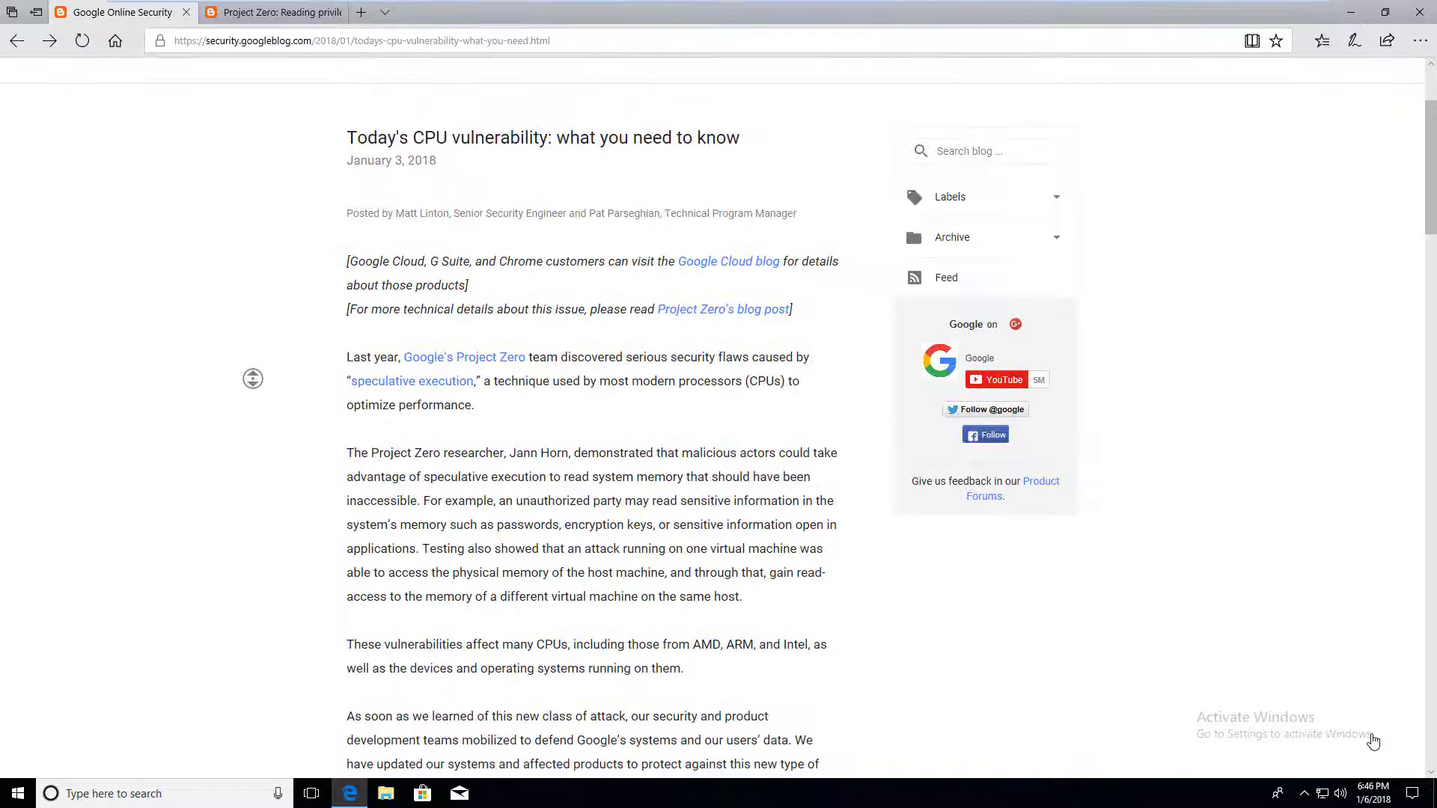
{"action": "scroll", "scroll_direction": "down", "scroll_amount": 3}
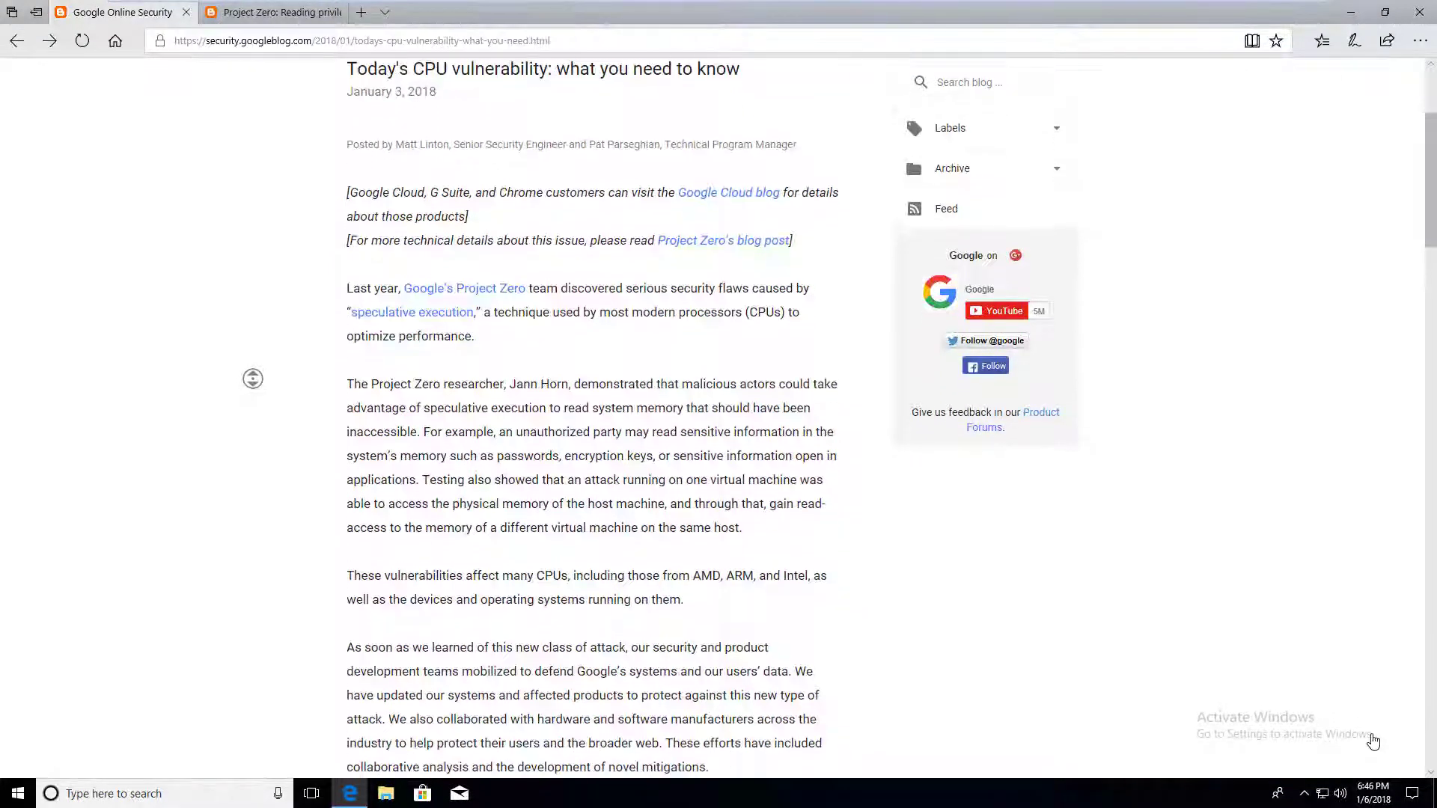
{"action": "scroll", "scroll_direction": "down", "scroll_amount": 3}
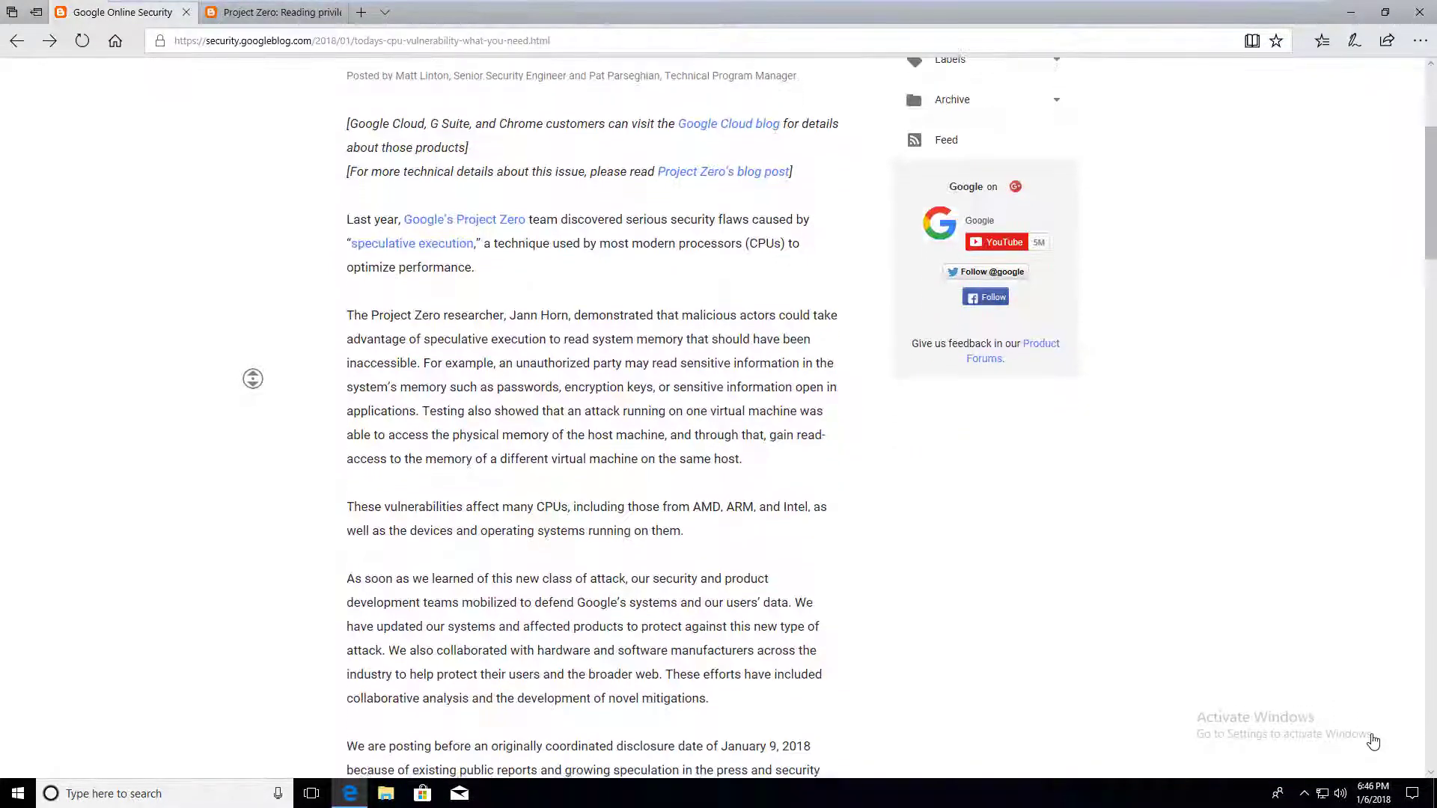
- Switch to the Project Zero side-channel memory post and read down to the Variant 1 section
{"action": "left_click", "coordinate": [267, 12]}
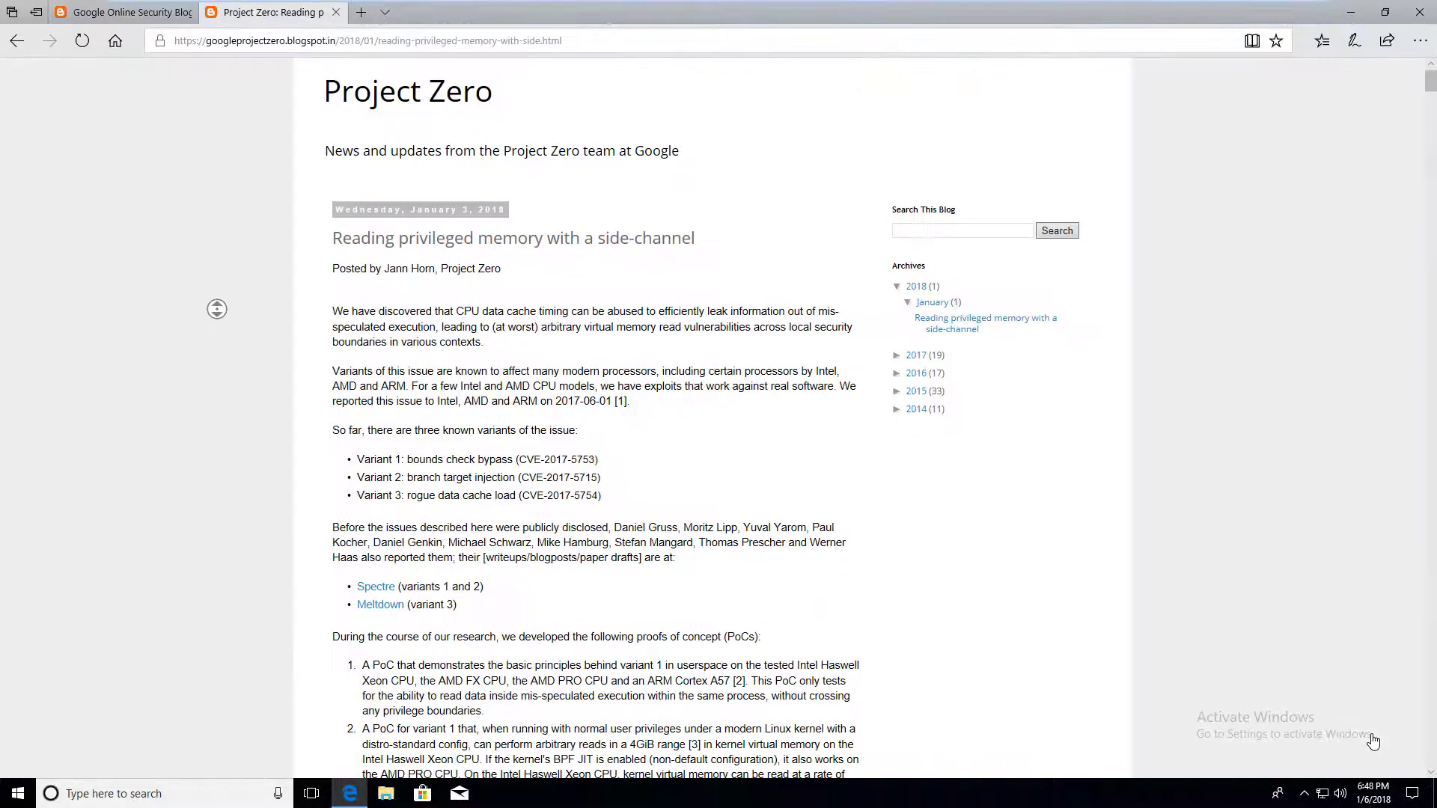
{"action": "scroll", "scroll_direction": "down", "scroll_amount": 3}
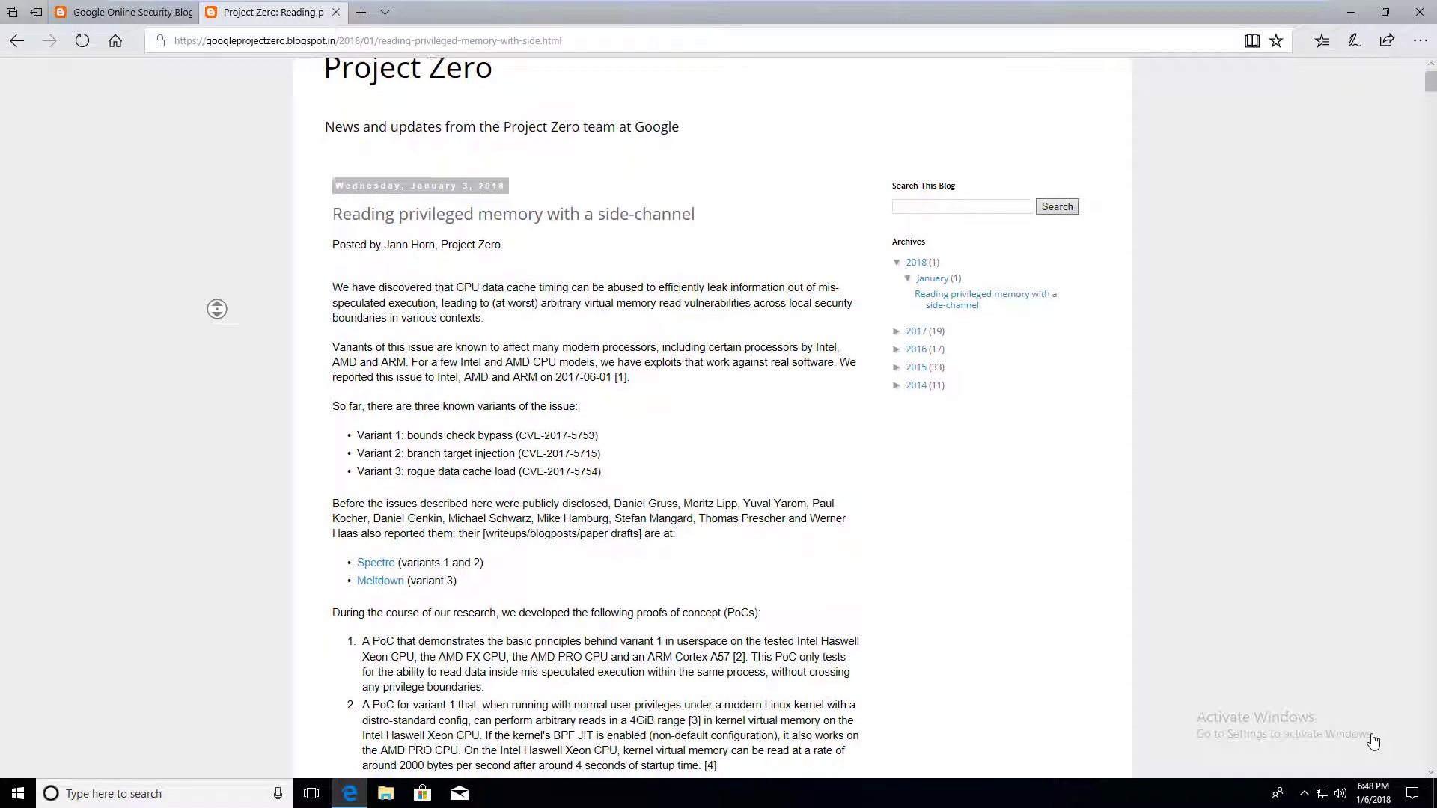
{"action": "scroll", "scroll_direction": "down", "scroll_amount": 3}
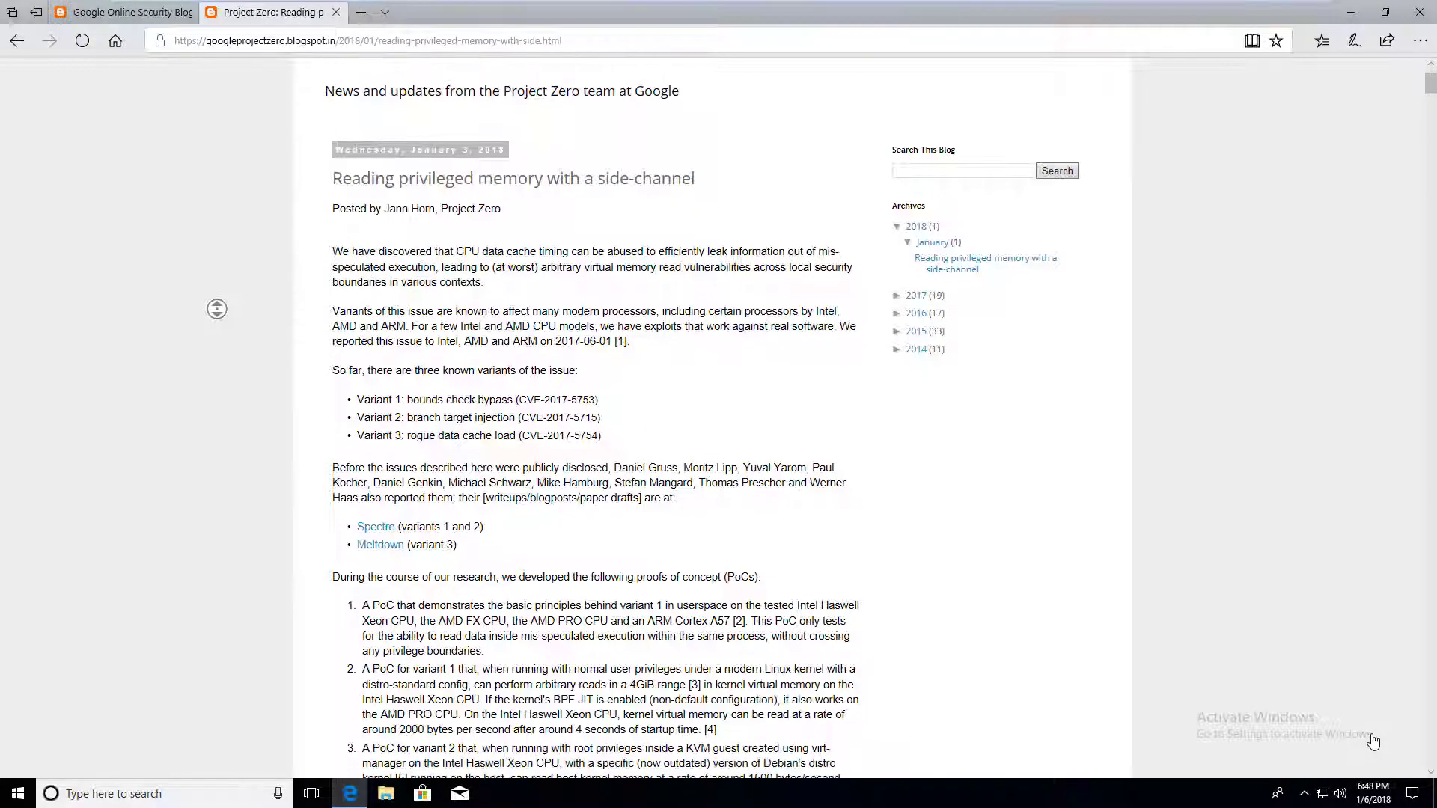
{"action": "scroll", "scroll_direction": "down", "scroll_amount": 3}
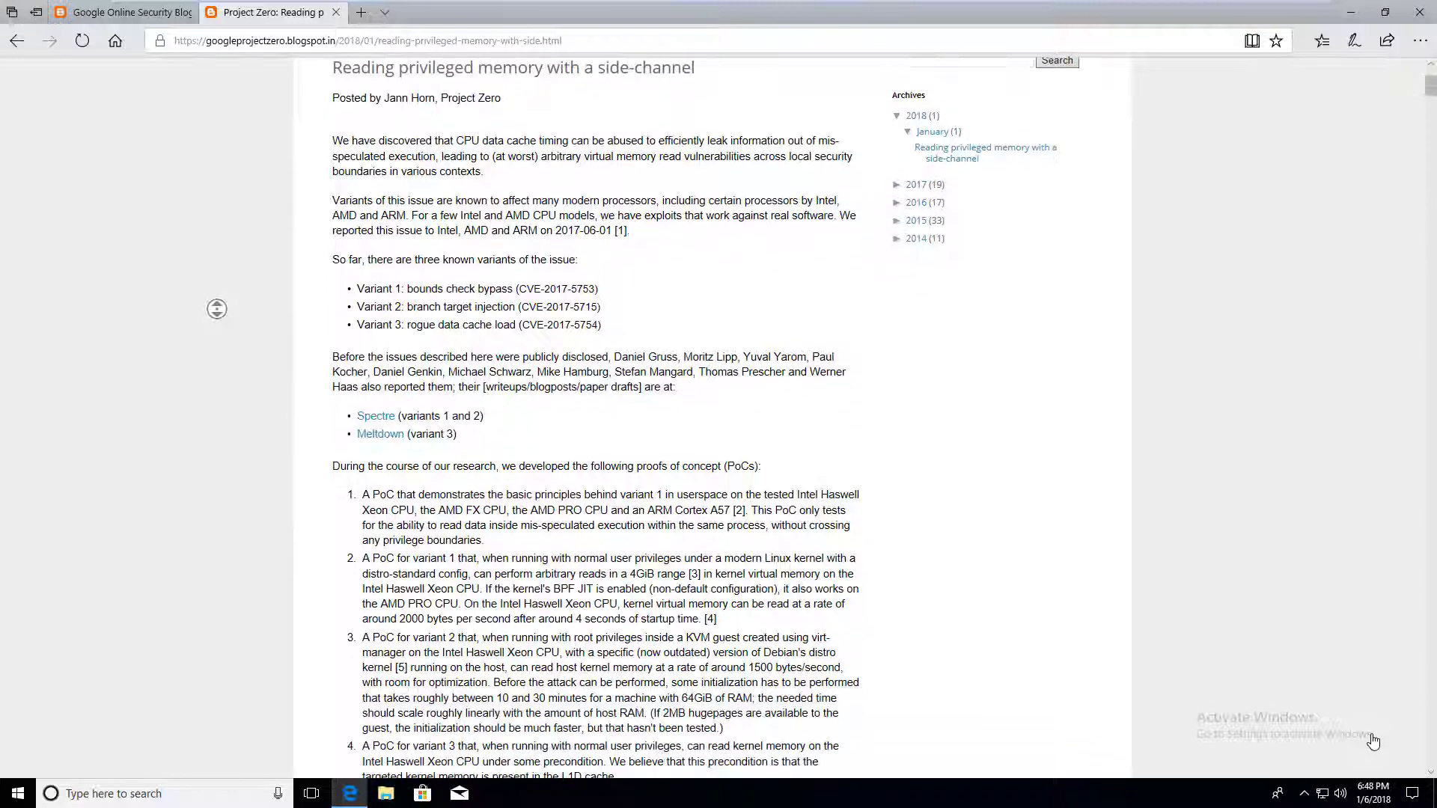
{"action": "scroll", "scroll_direction": "down", "scroll_amount": 3}
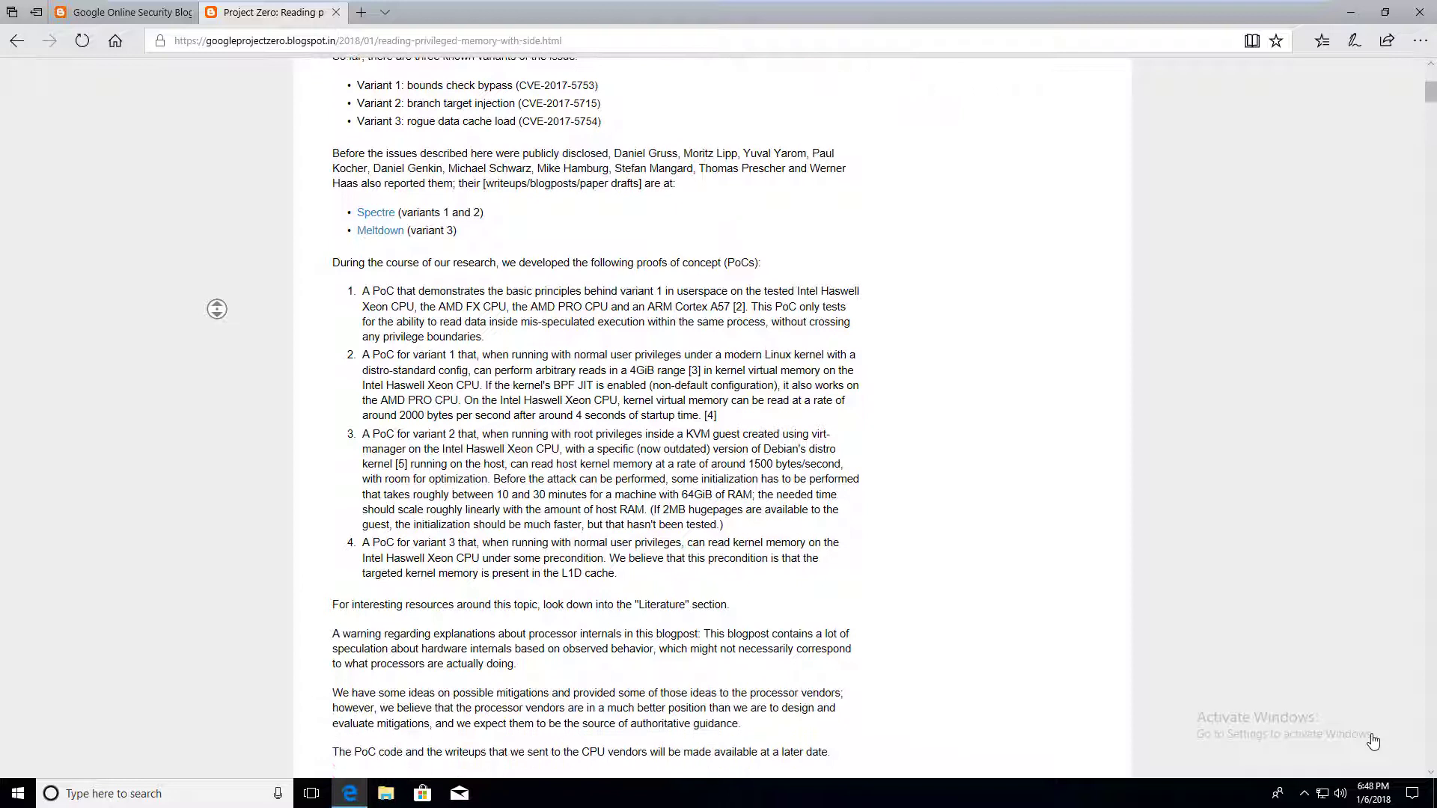
{"action": "scroll", "scroll_direction": "down", "scroll_amount": 3}
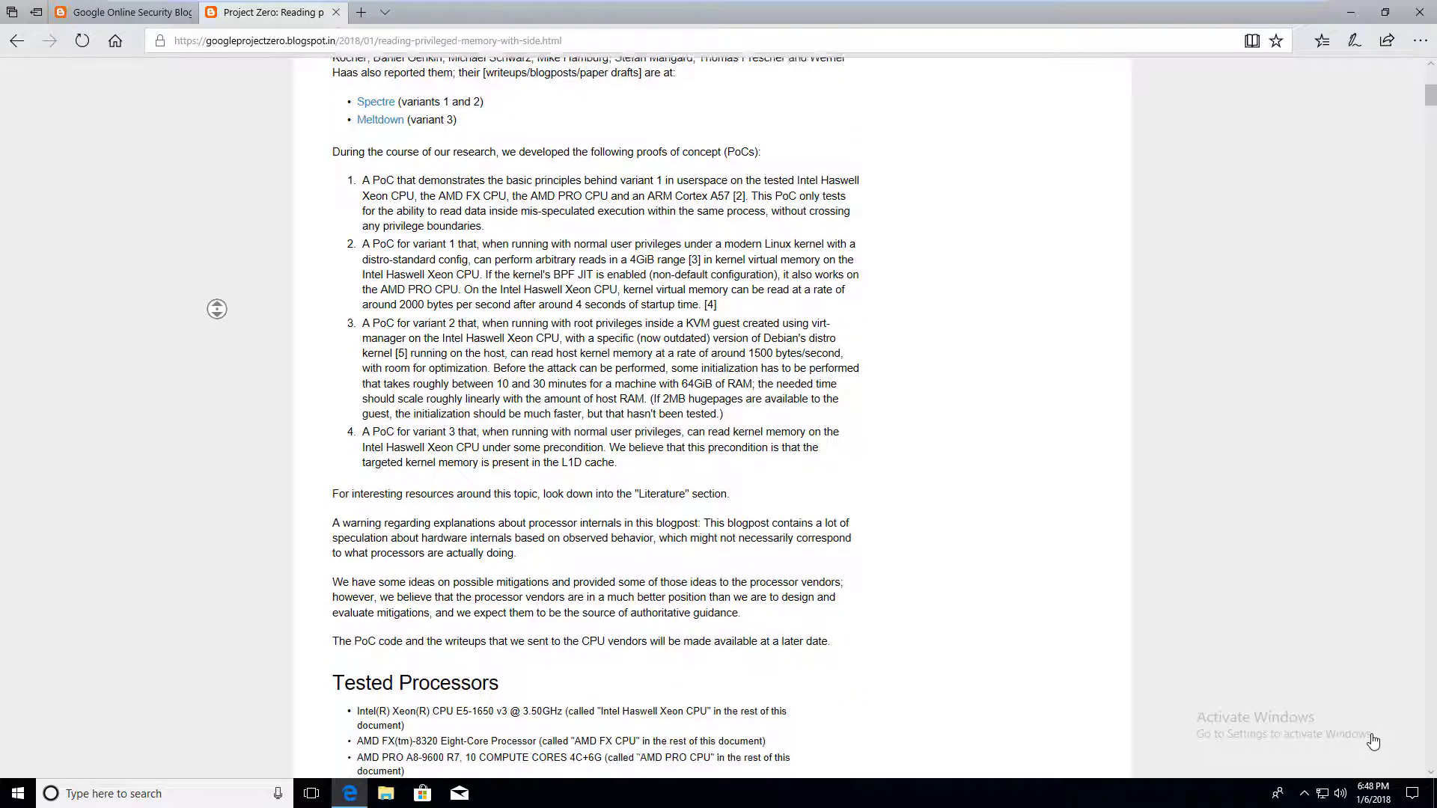
{"action": "scroll", "scroll_direction": "down", "scroll_amount": 3}
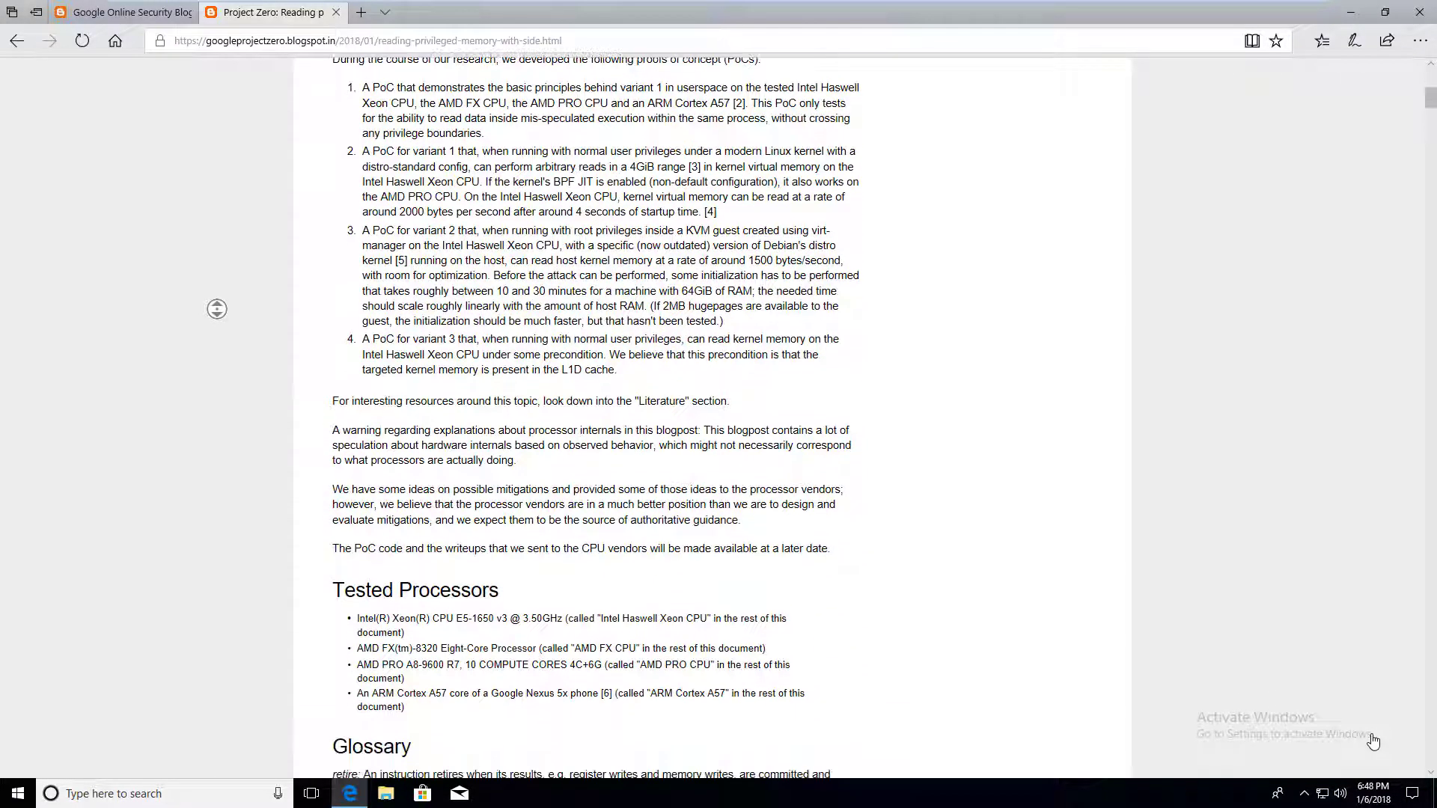
{"action": "scroll", "scroll_direction": "down", "scroll_amount": 3}
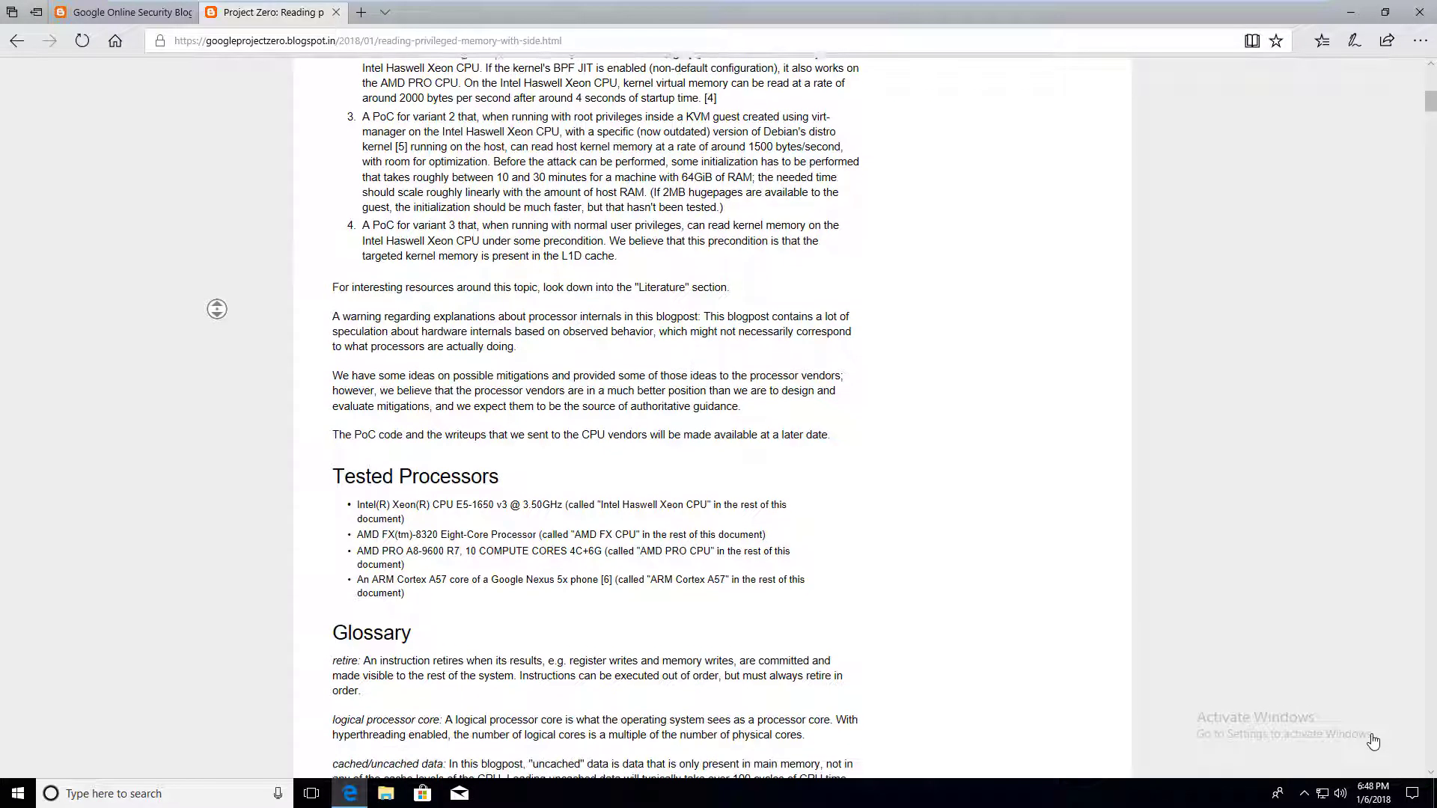
{"action": "scroll", "scroll_direction": "down", "scroll_amount": 3}
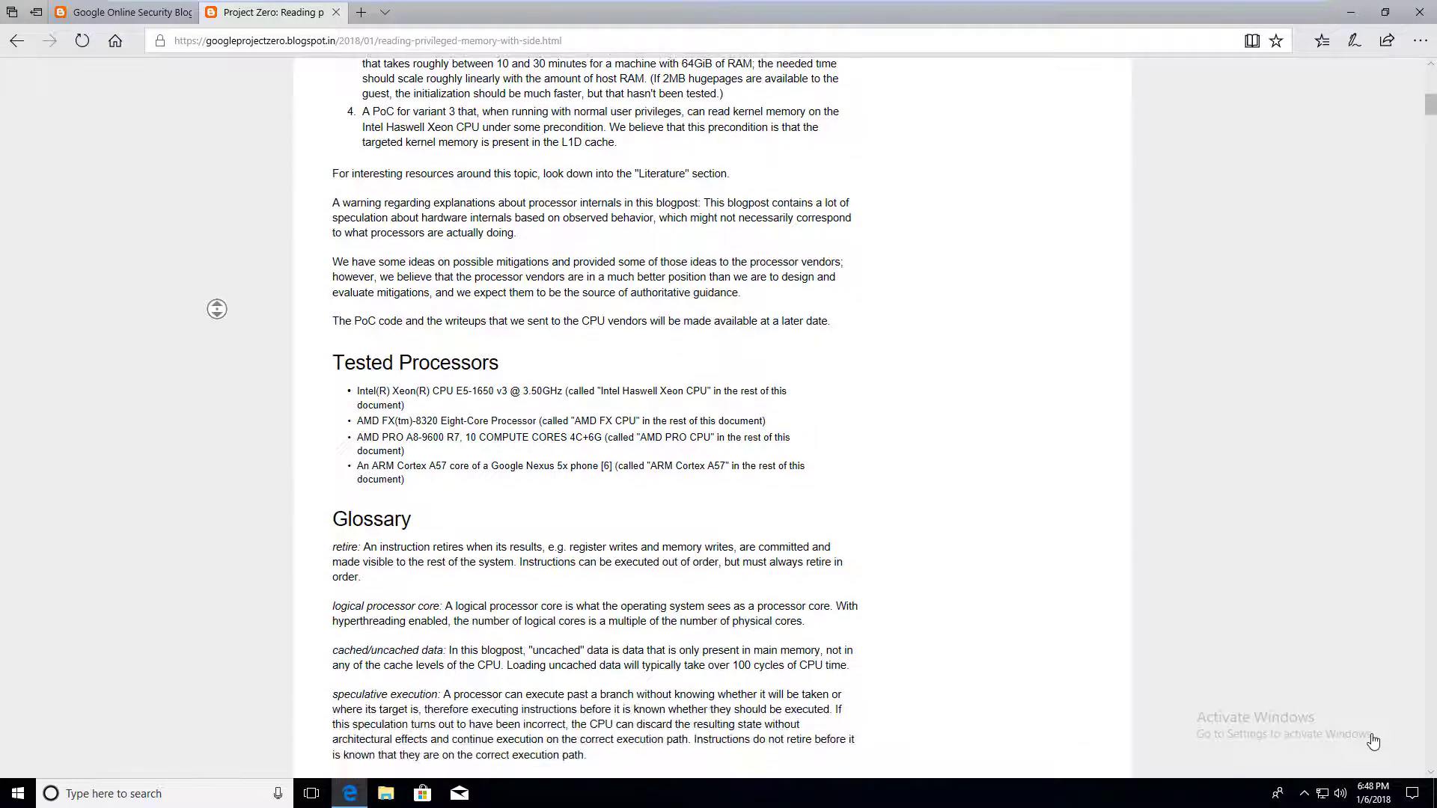
{"action": "scroll", "scroll_direction": "down", "scroll_amount": 3}
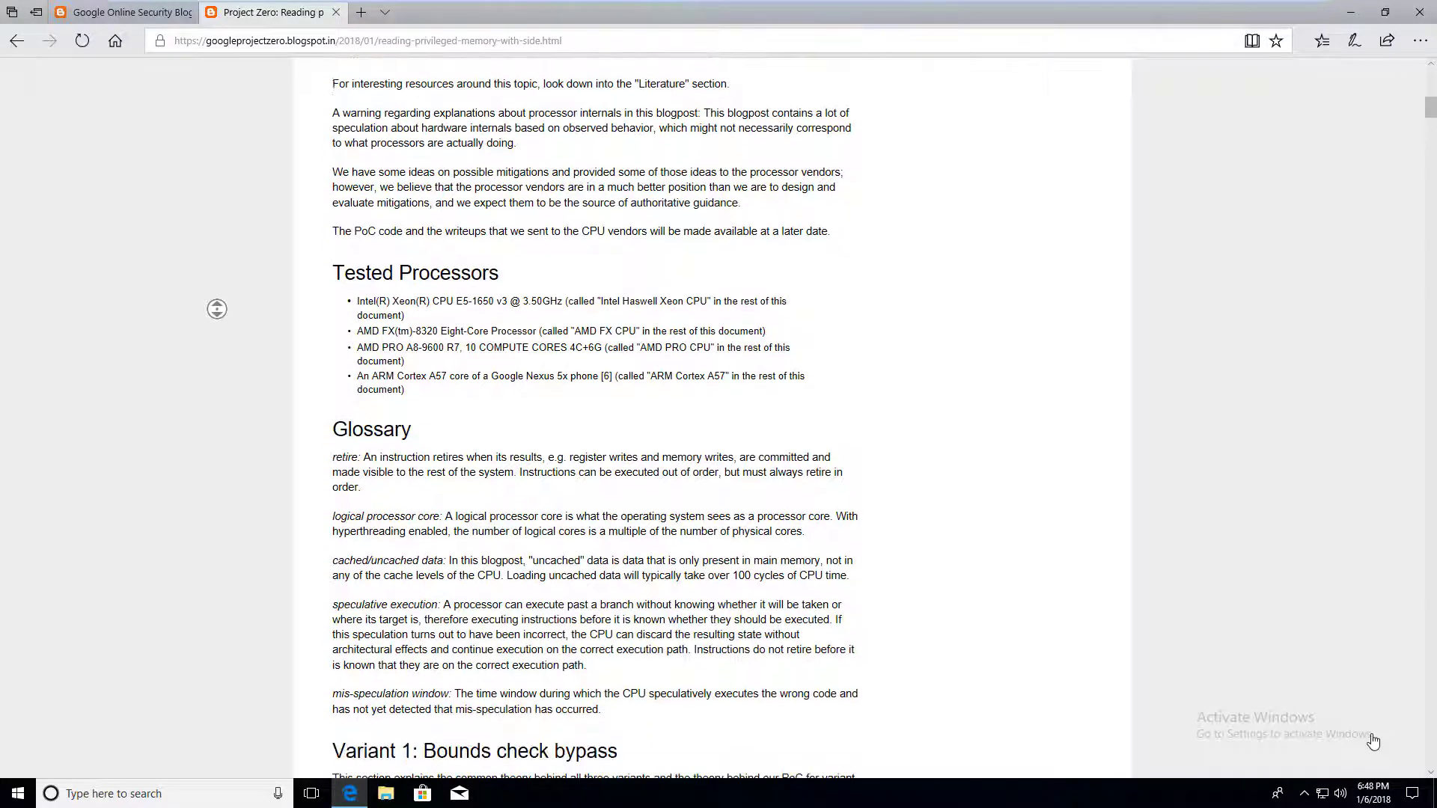
{"action": "scroll", "scroll_direction": "down", "scroll_amount": 3}
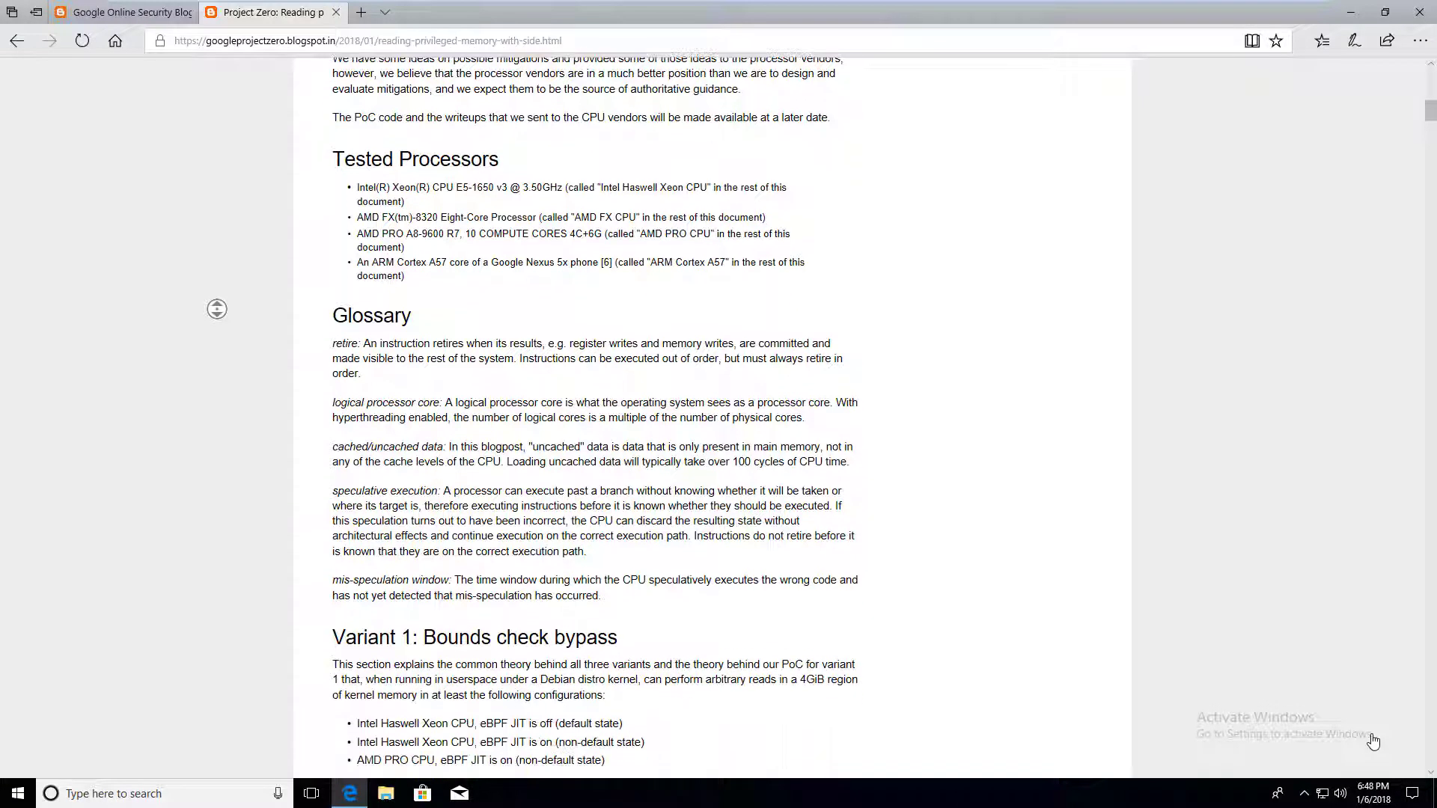
{"action": "scroll", "scroll_direction": "down", "scroll_amount": 3}
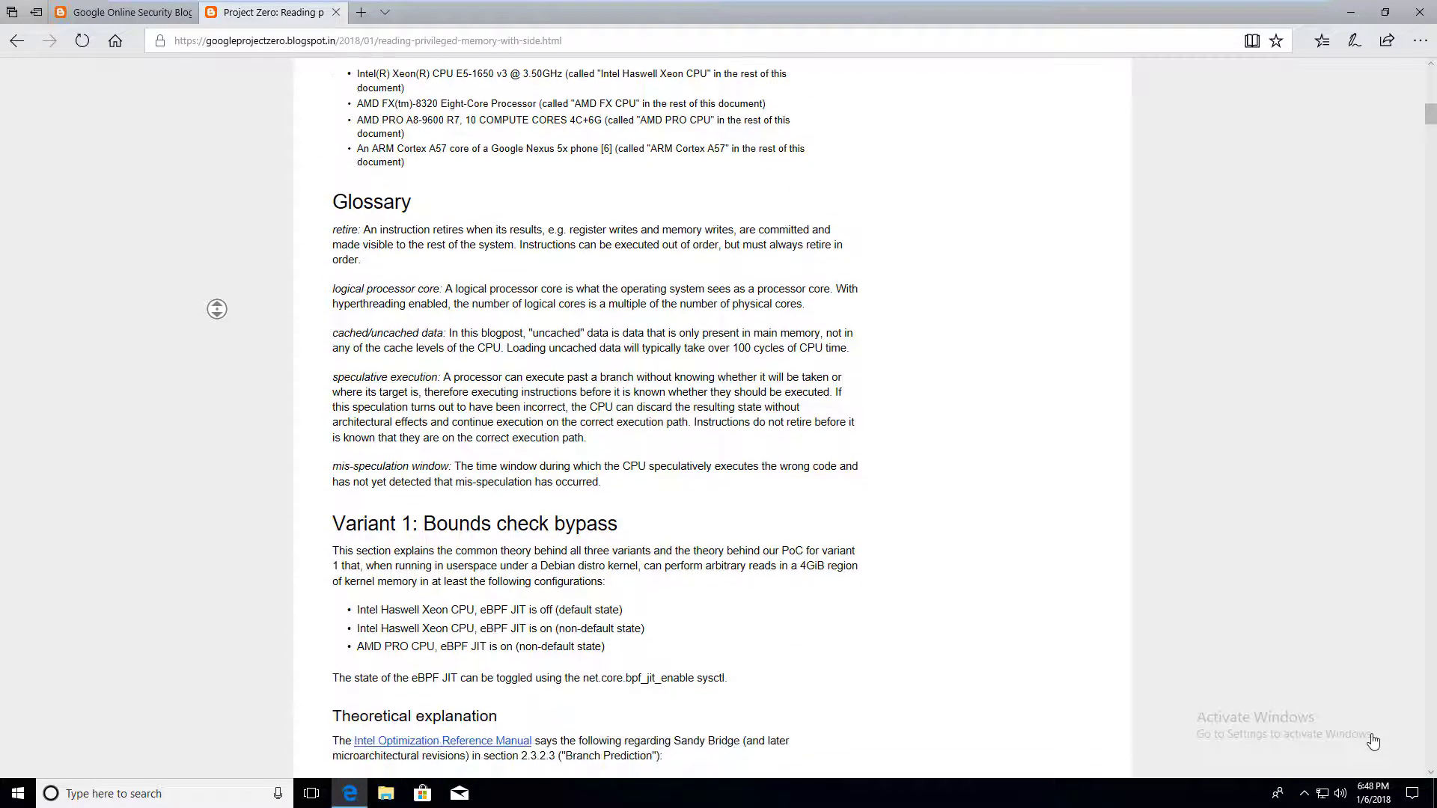
{"action": "scroll", "scroll_direction": "down", "scroll_amount": 3}
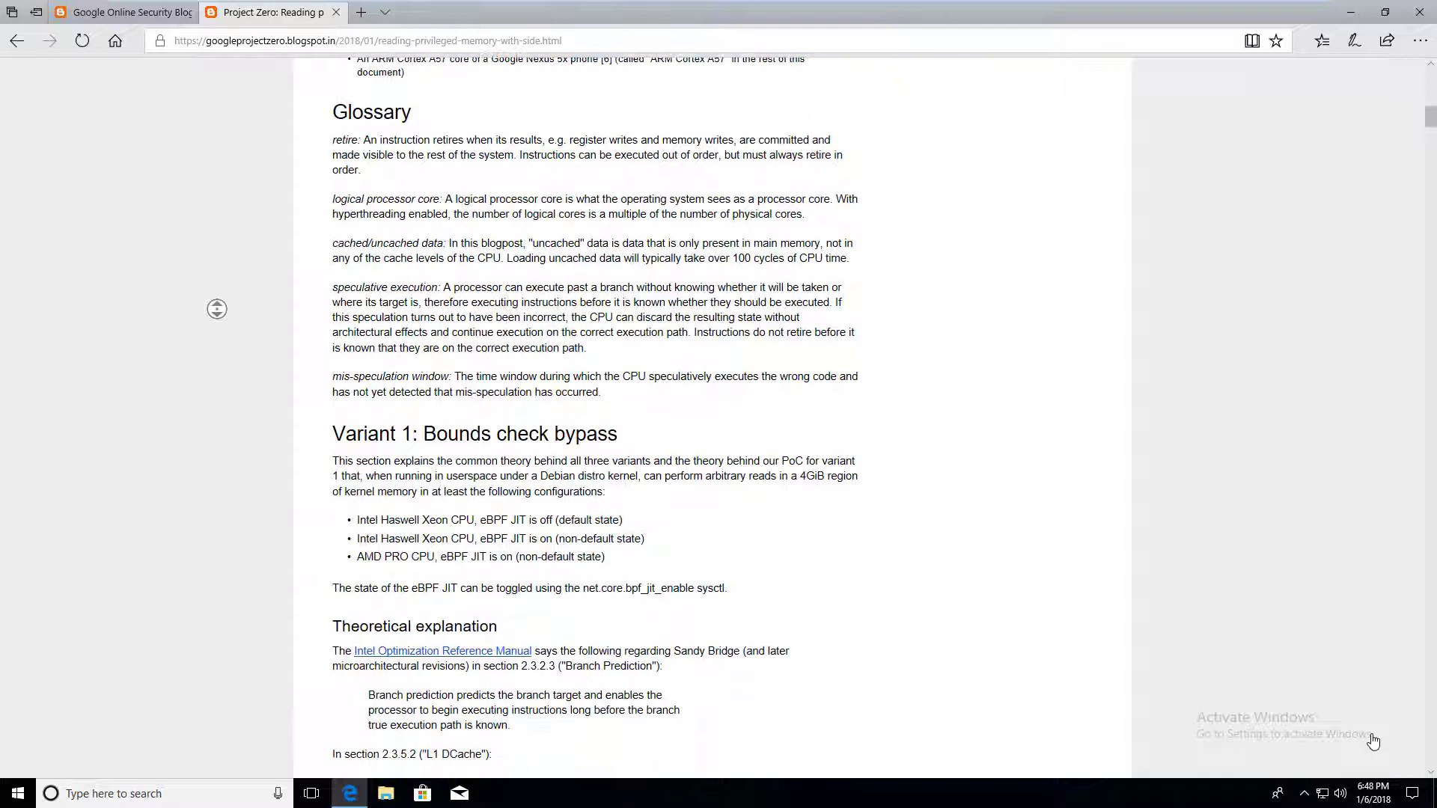
{"action": "scroll", "scroll_direction": "down", "scroll_amount": 3}
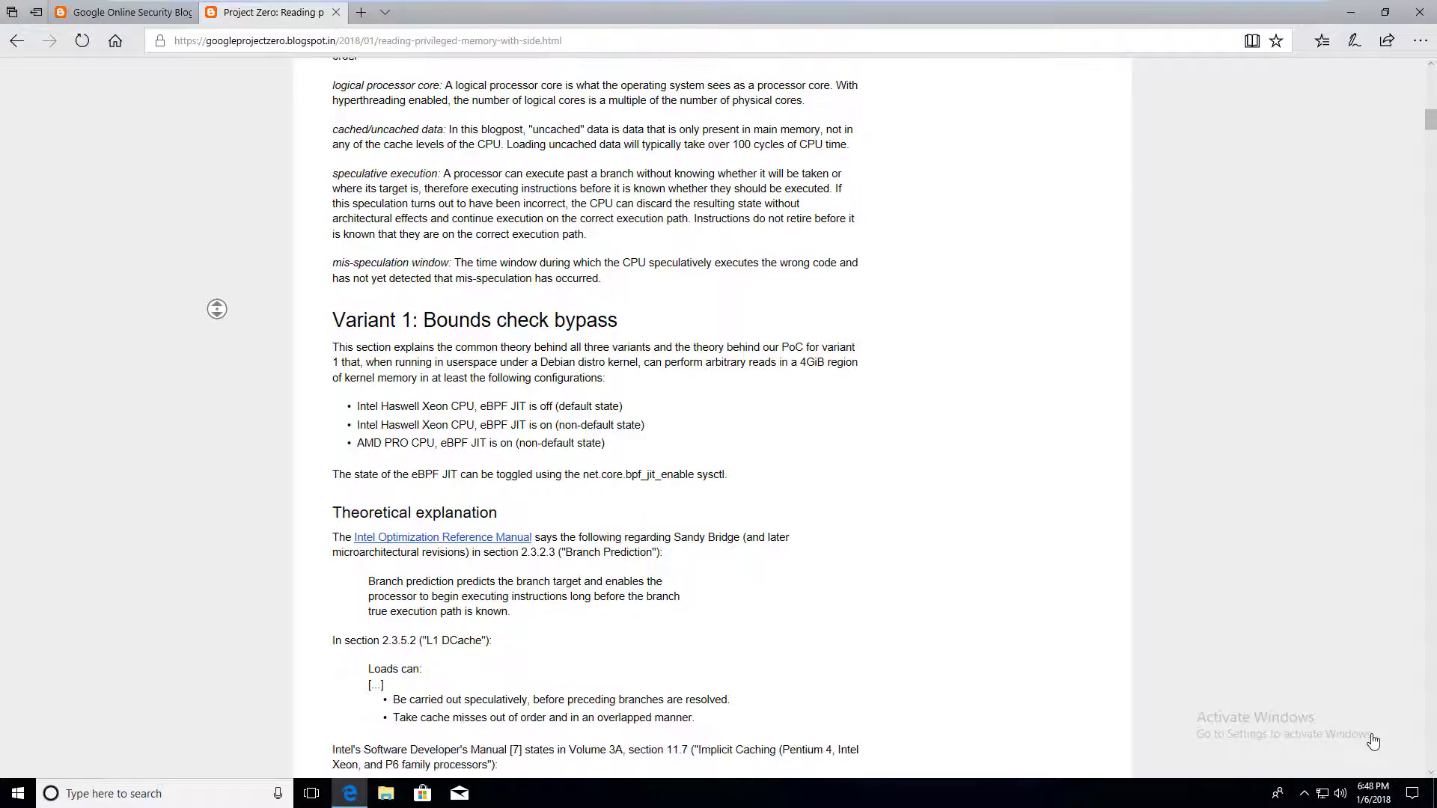
{"action": "scroll", "scroll_direction": "down", "scroll_amount": 3}
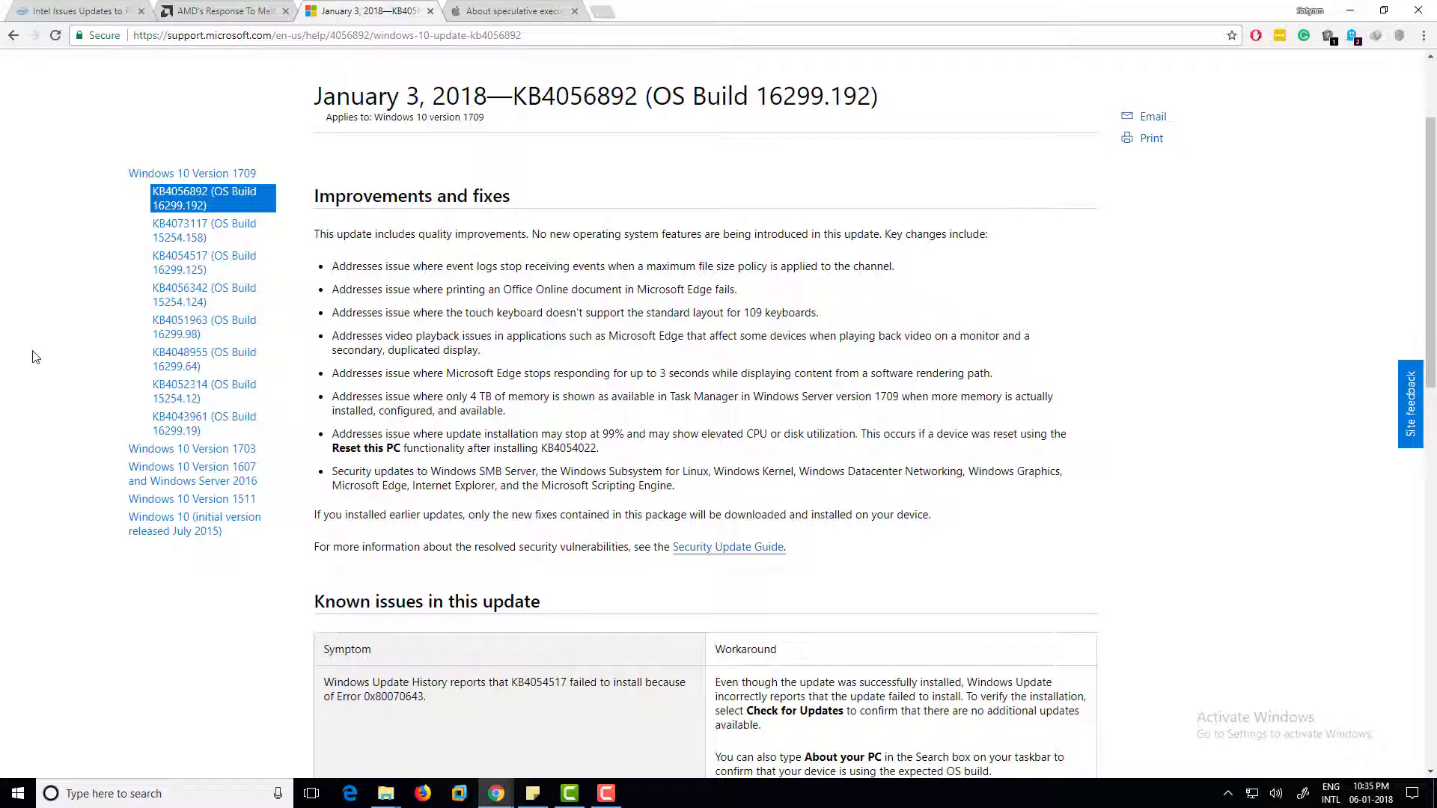
- Dismiss Chrome's KB4056892 support page so the Windows desktop shows
{"action": "left_click", "coordinate": [509, 10]}
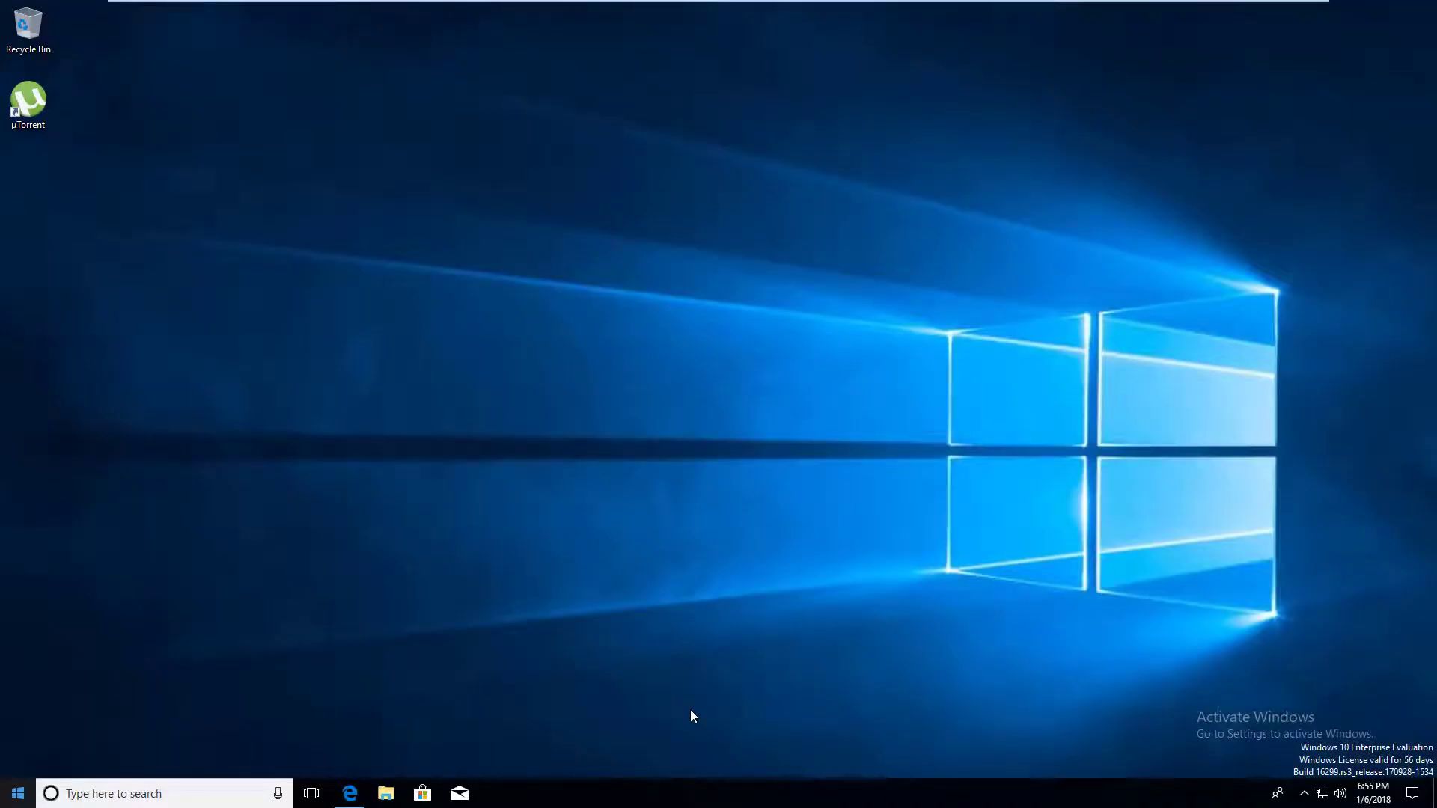
- Search Start for 'powershell' and launch Windows PowerShell as administrator
{"action": "left_click", "coordinate": [16, 793]}
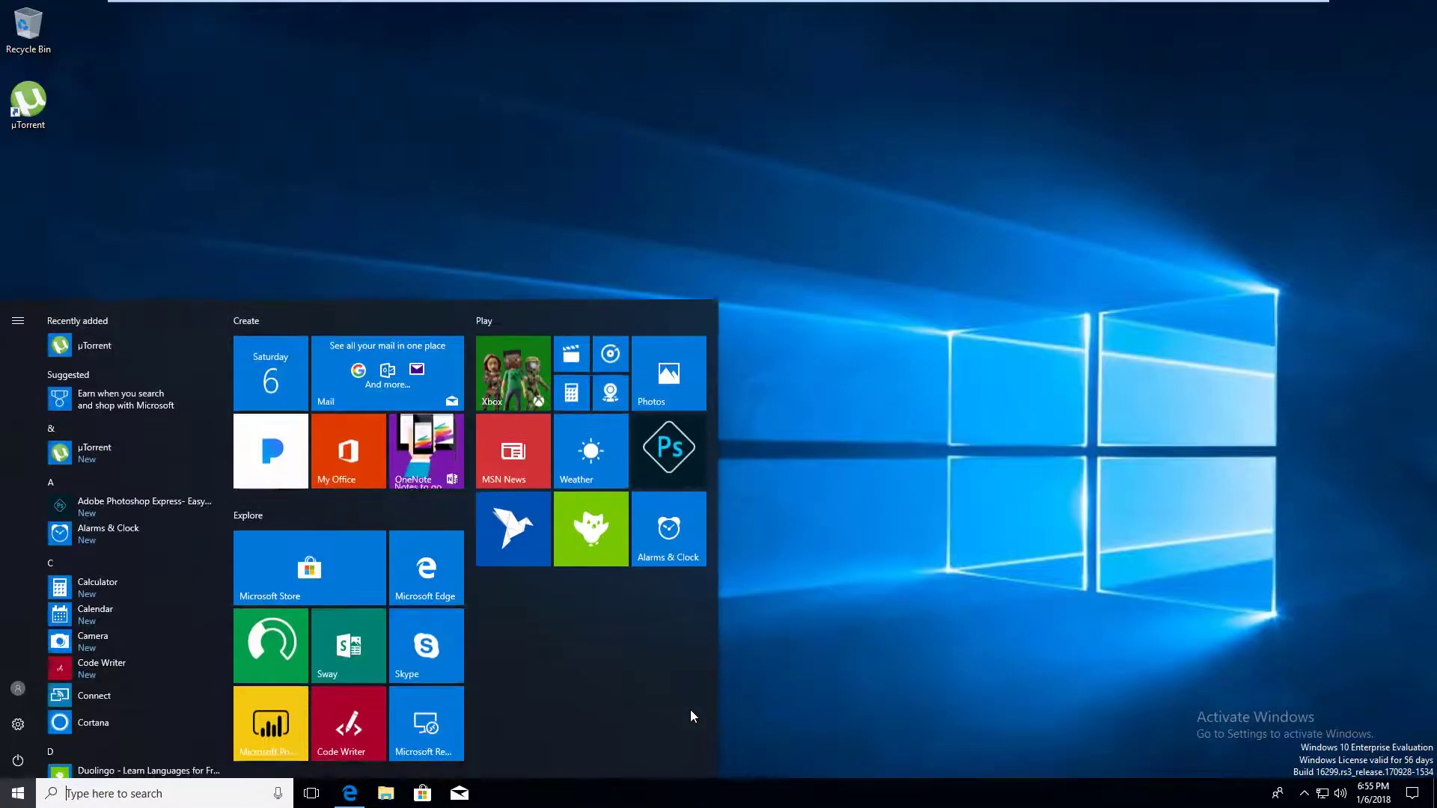
{"action": "type", "text": "powershell"}
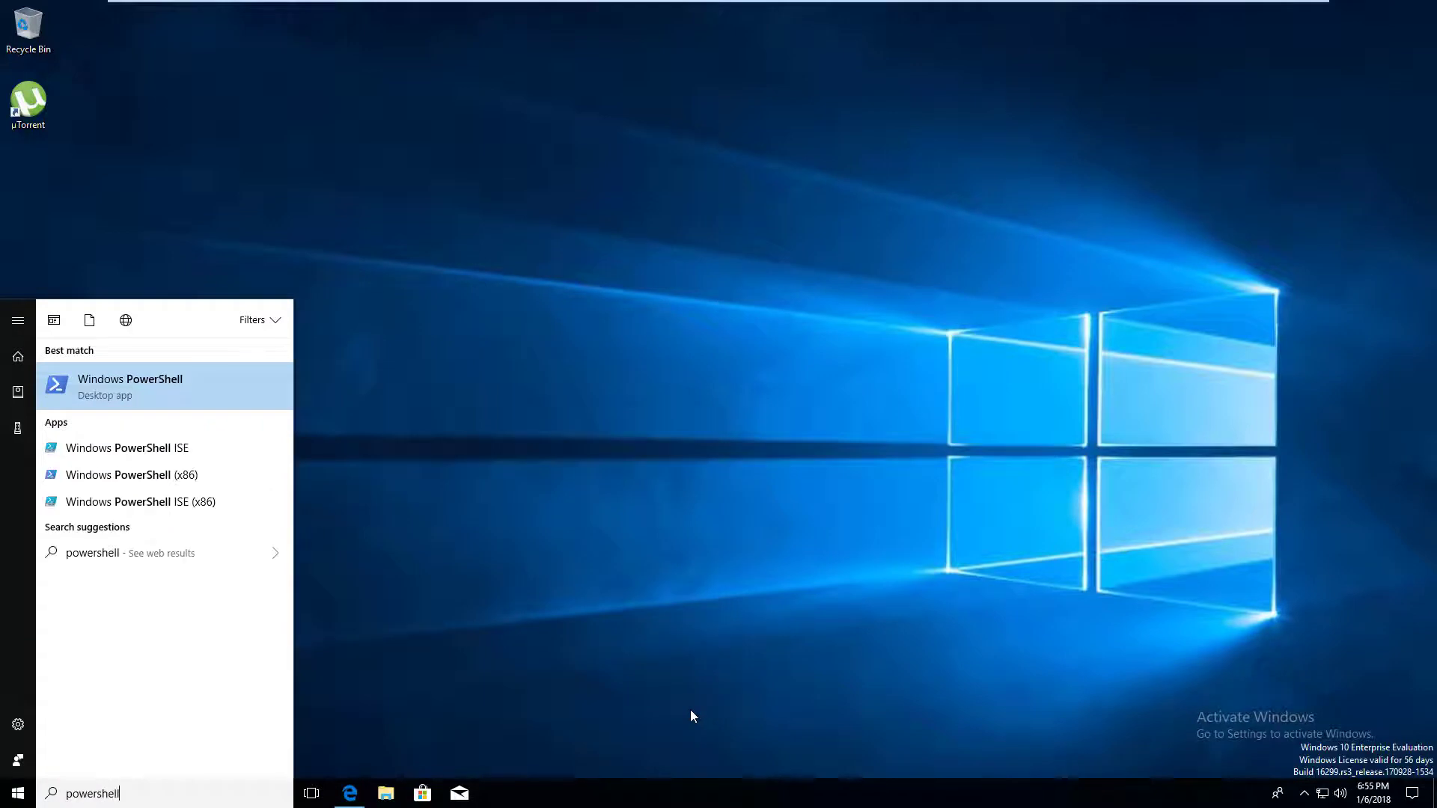
{"action": "right_click", "coordinate": [128, 385]}
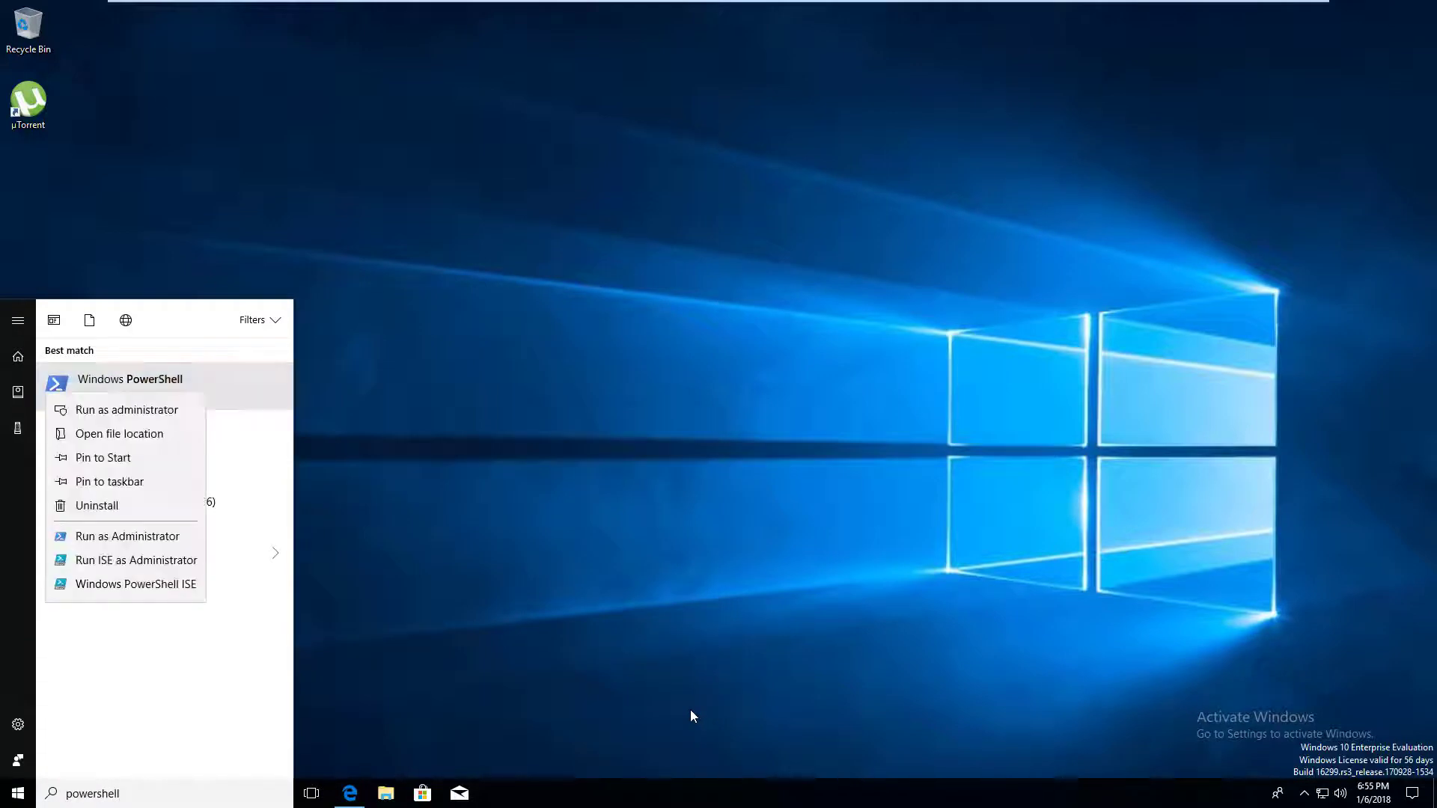
{"action": "left_click", "coordinate": [129, 378]}
{"action": "type", "text": "Insta"}
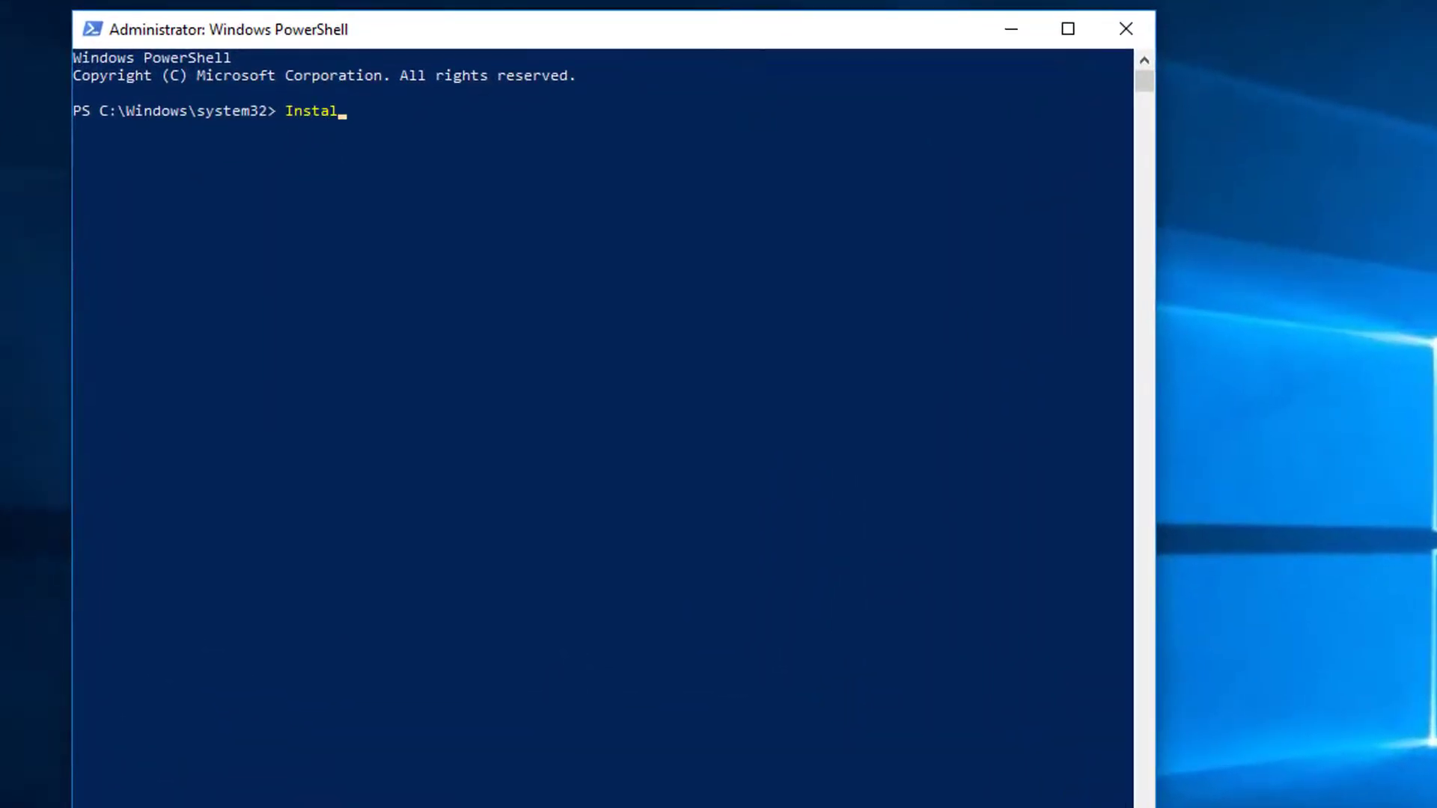
- Run Install-Module SpeculationControl to install the module
{"action": "type", "text": "l-Module"}
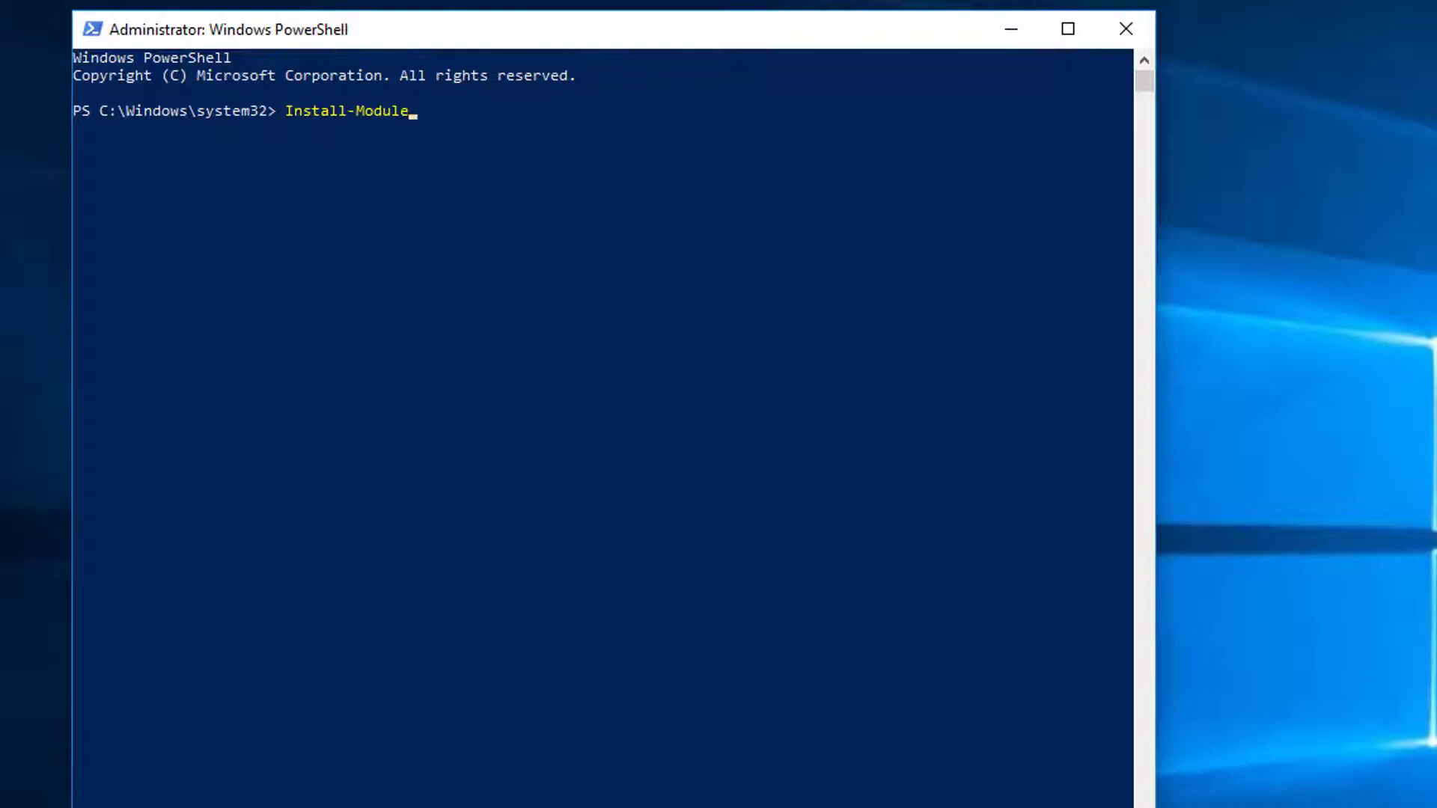
{"action": "type", "text": "Specu"}
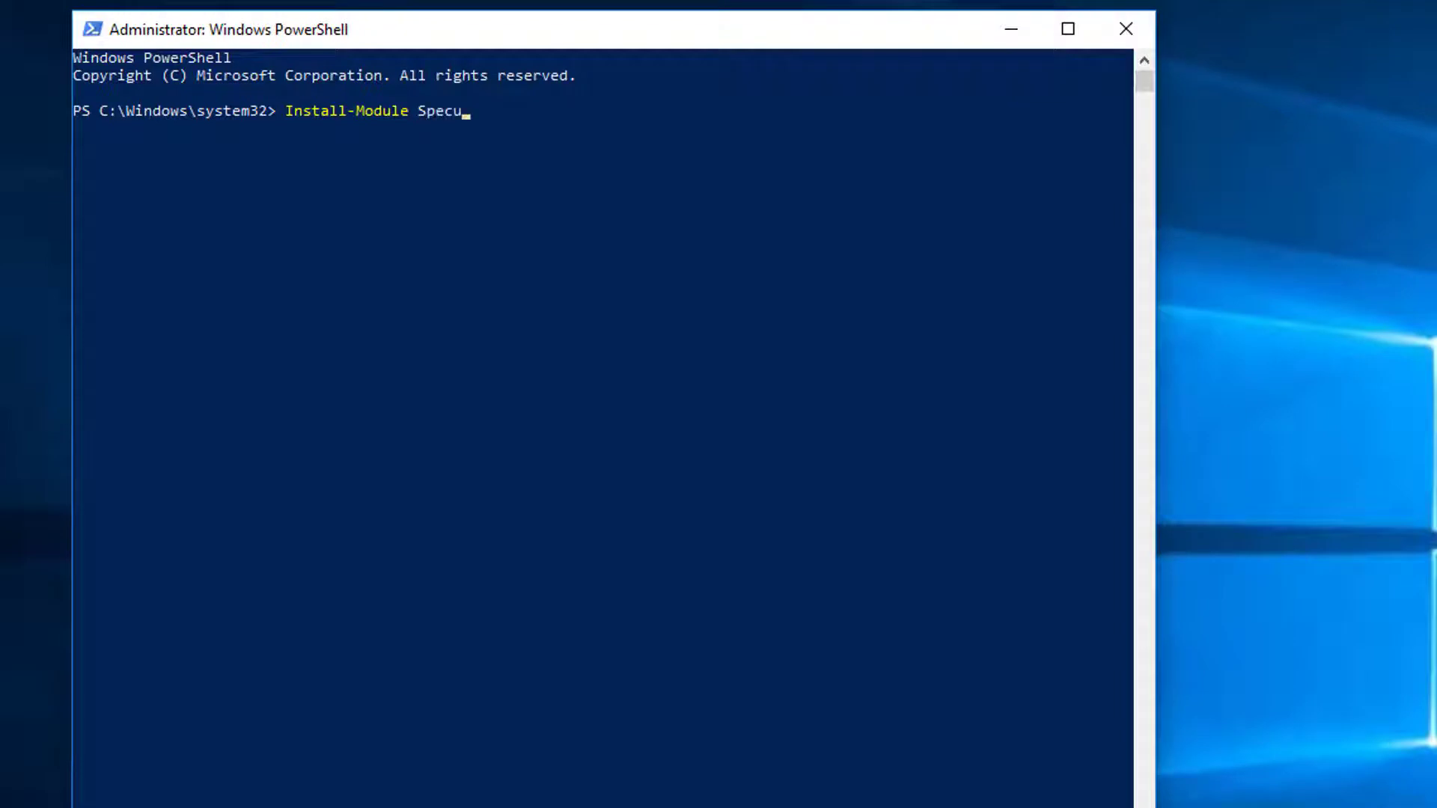
{"action": "type", "text": "lationControl"}
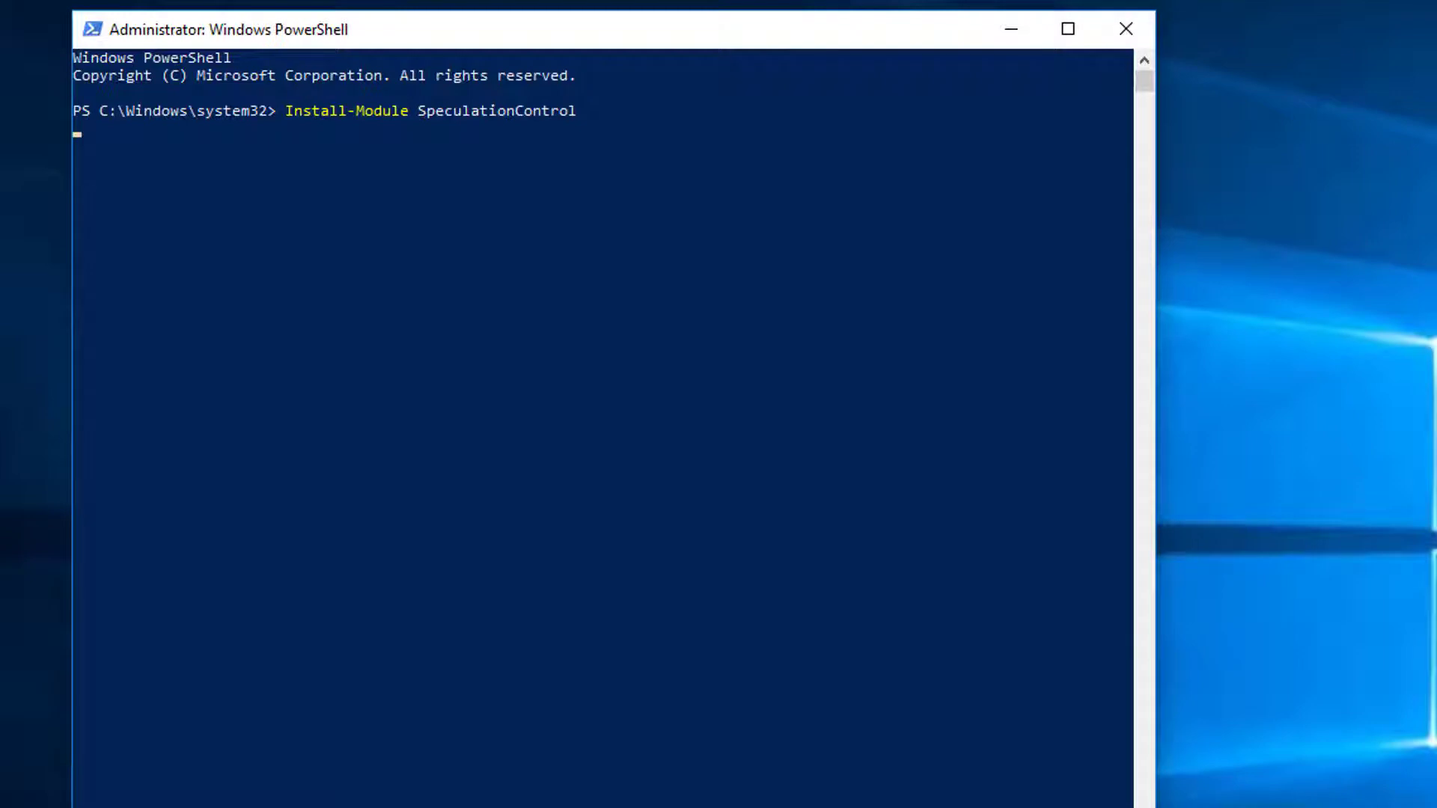
- Run Get-SpeculationControlSettings, which fails with a module-load error
{"action": "type", "text": "Get-S"}
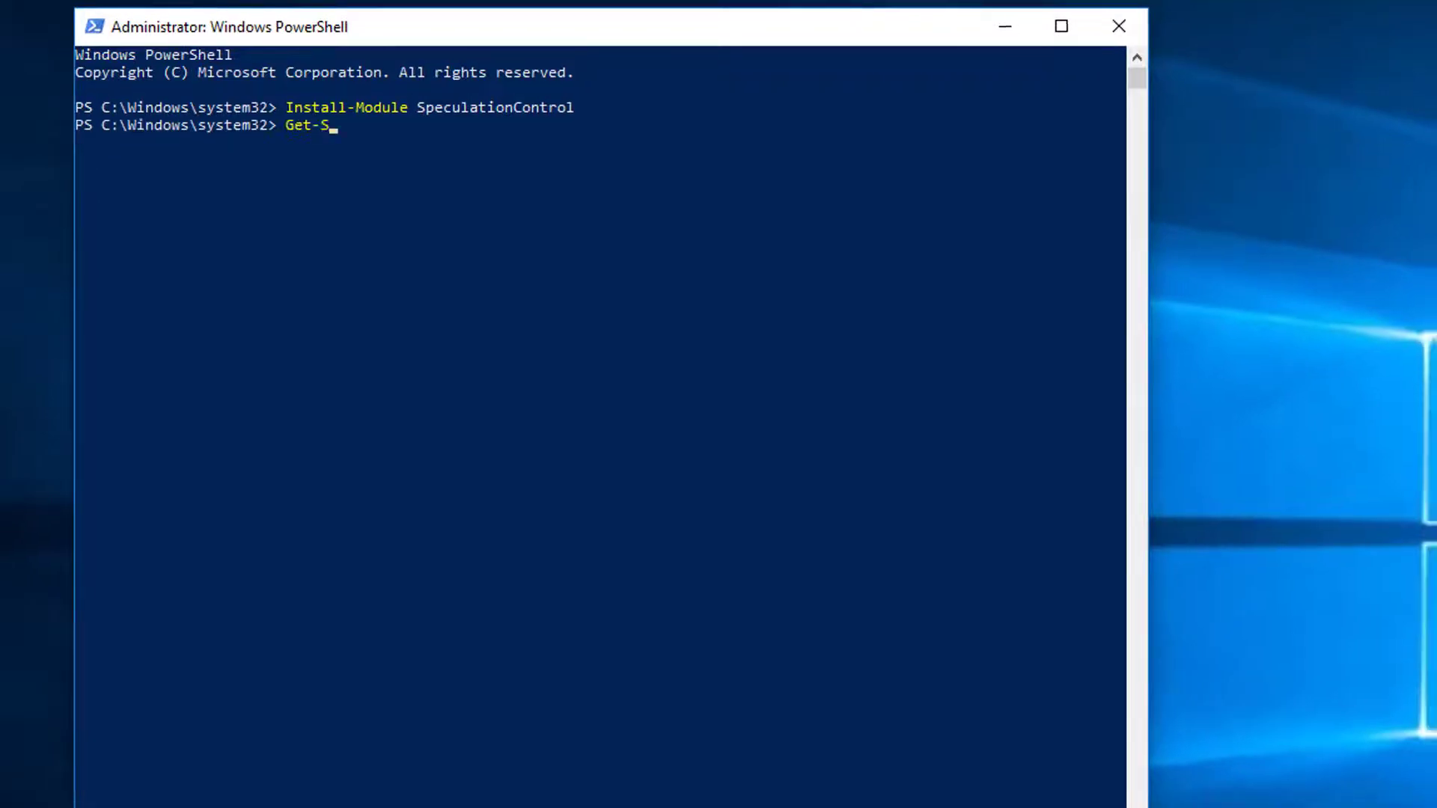
{"action": "type", "text": "peculation"}
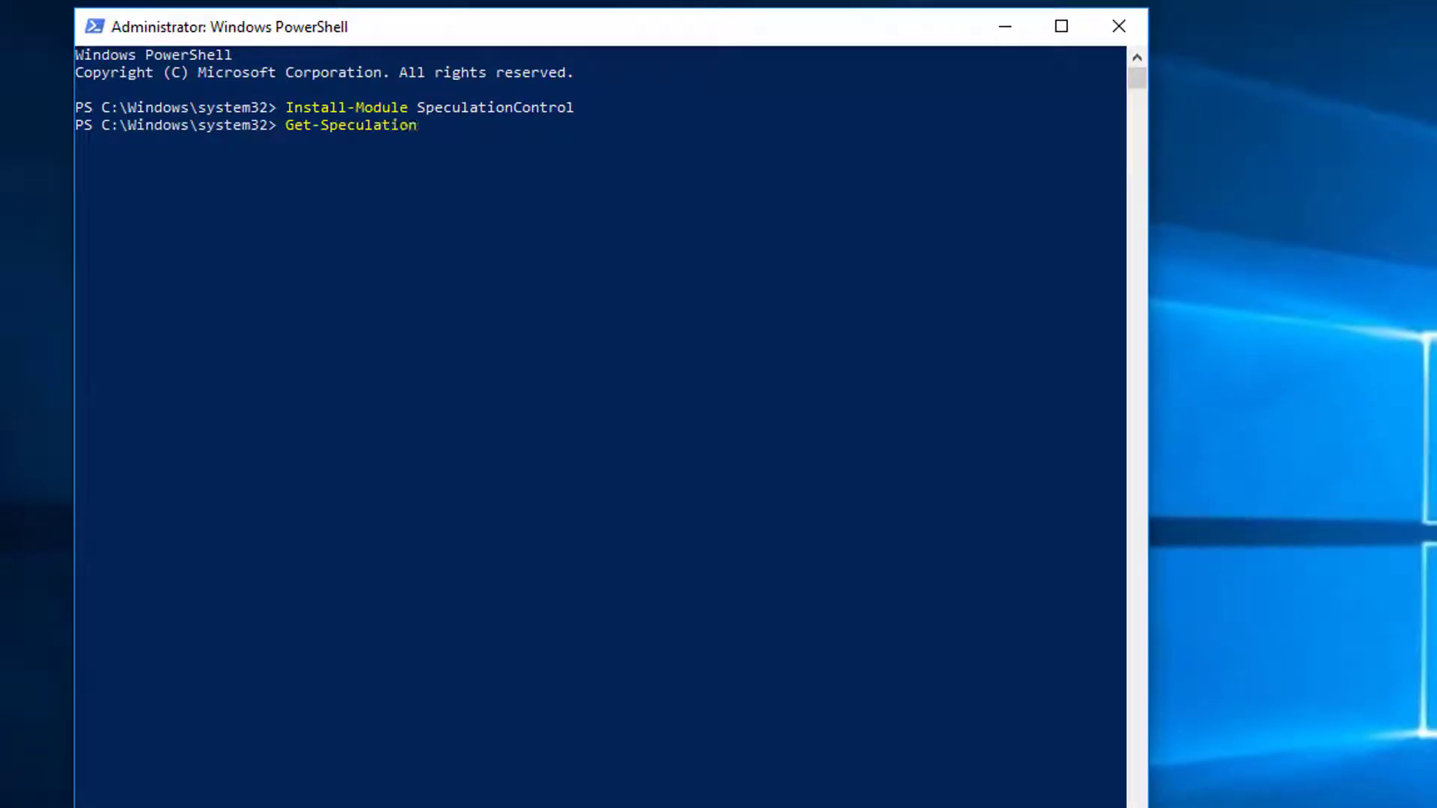
{"action": "type", "text": "ControlSettings"}
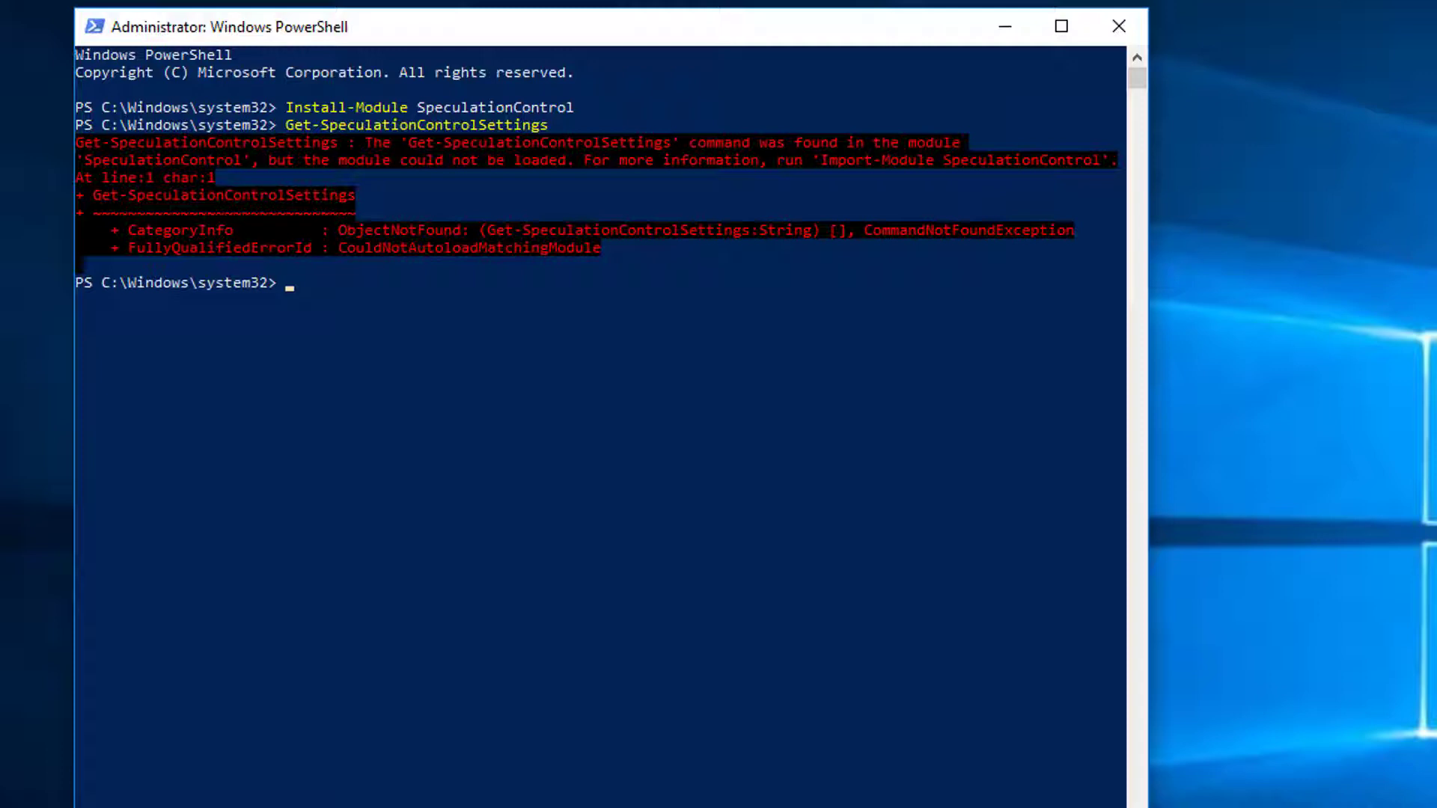
- After Import-Module SpeculationControl fails, set execution policy to Bypass (Yes to All), reinstall the module and rerun the check
{"action": "type", "text": "Import-Mo"}
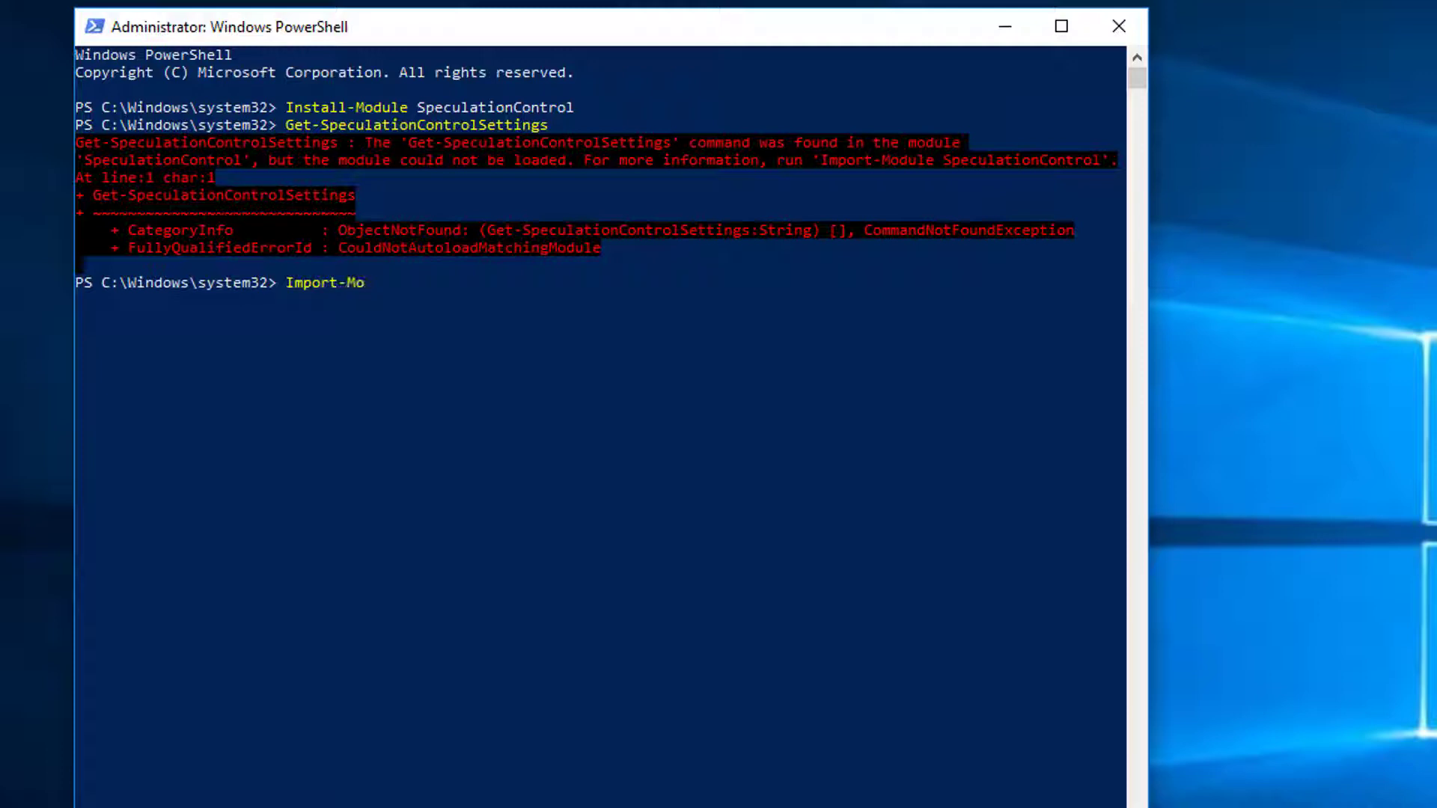
{"action": "type", "text": "dule SpeculationControl"}
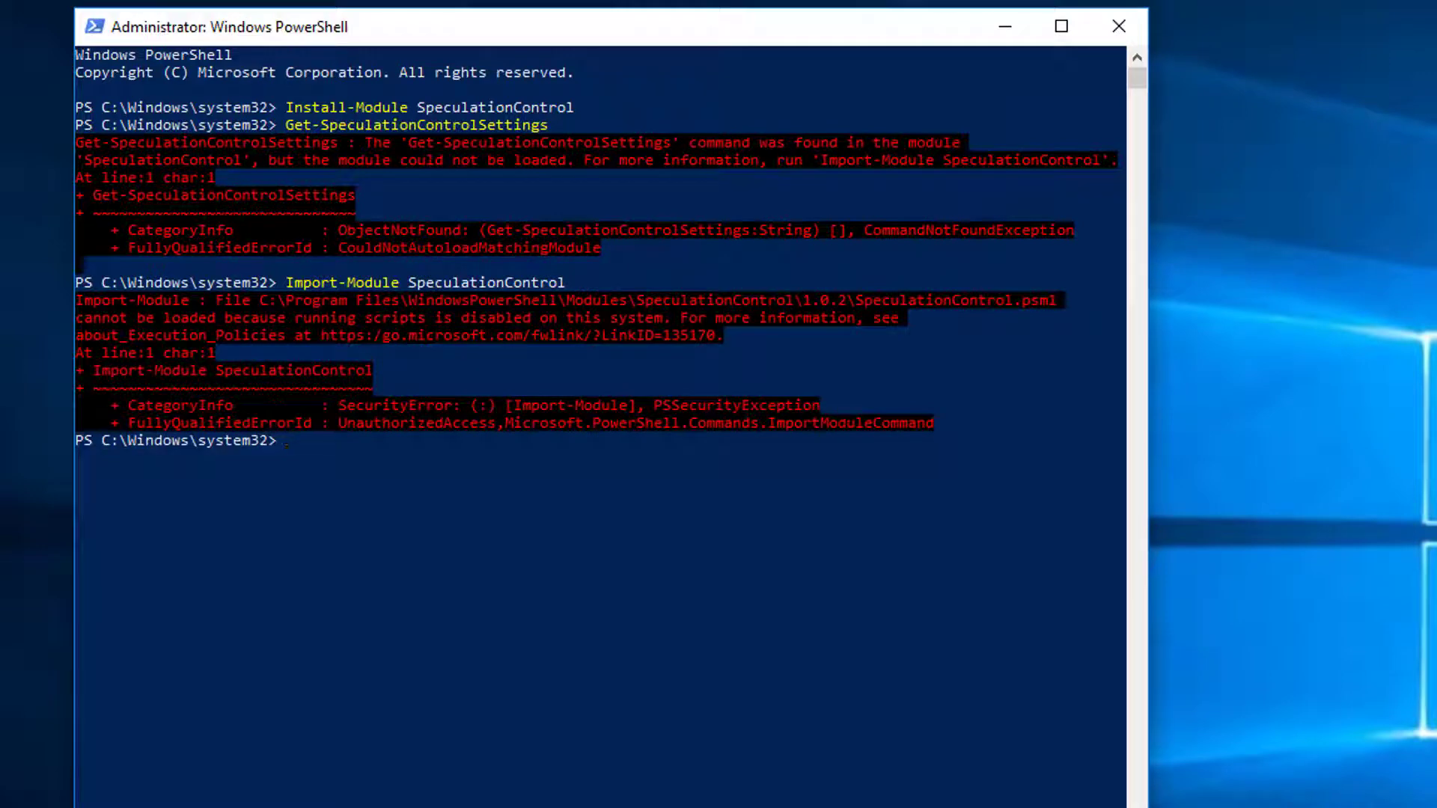
{"action": "type", "text": "Set-"}
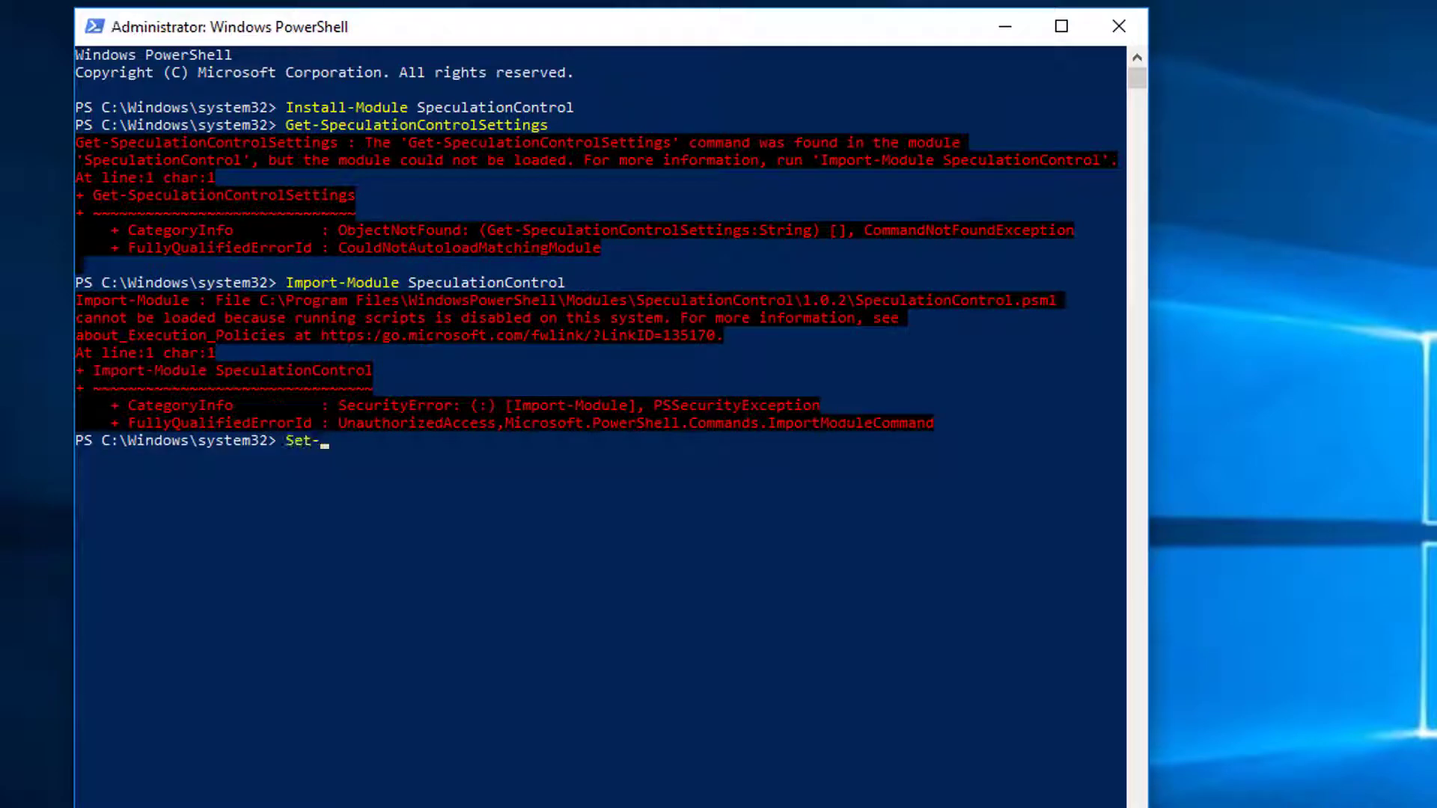
{"action": "type", "text": "Execution"}
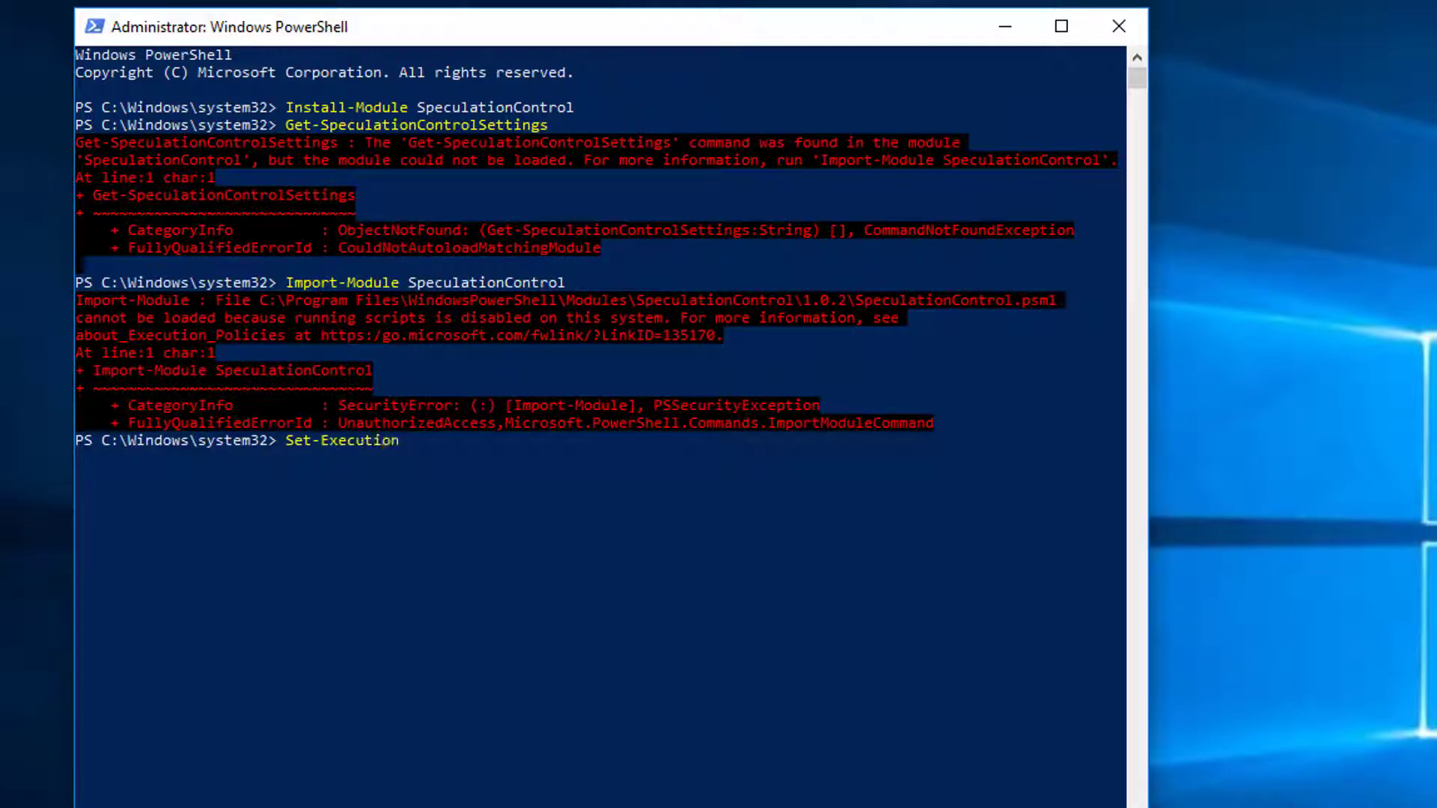
{"action": "type", "text": "Policy Bypass"}
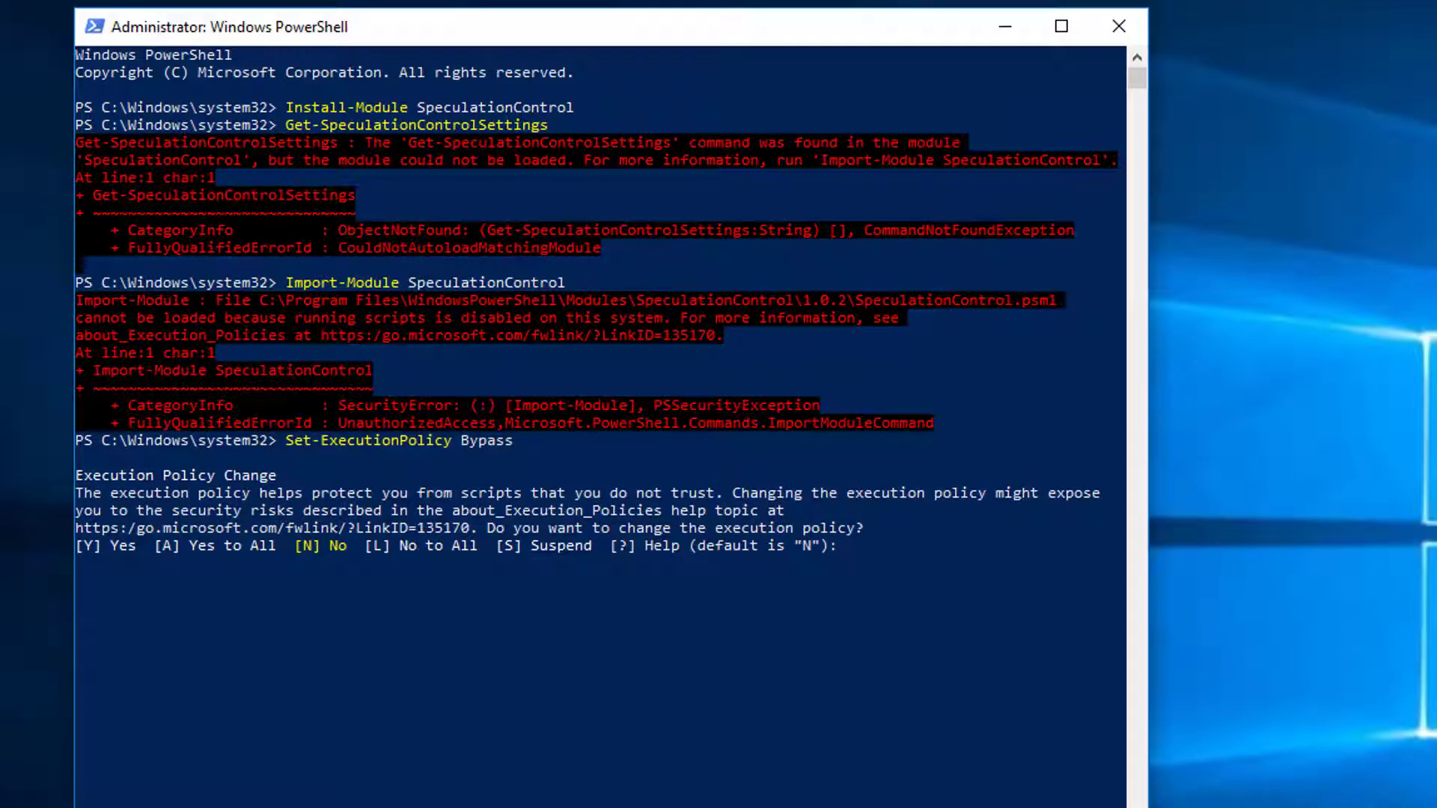
{"action": "type", "text": "A"}
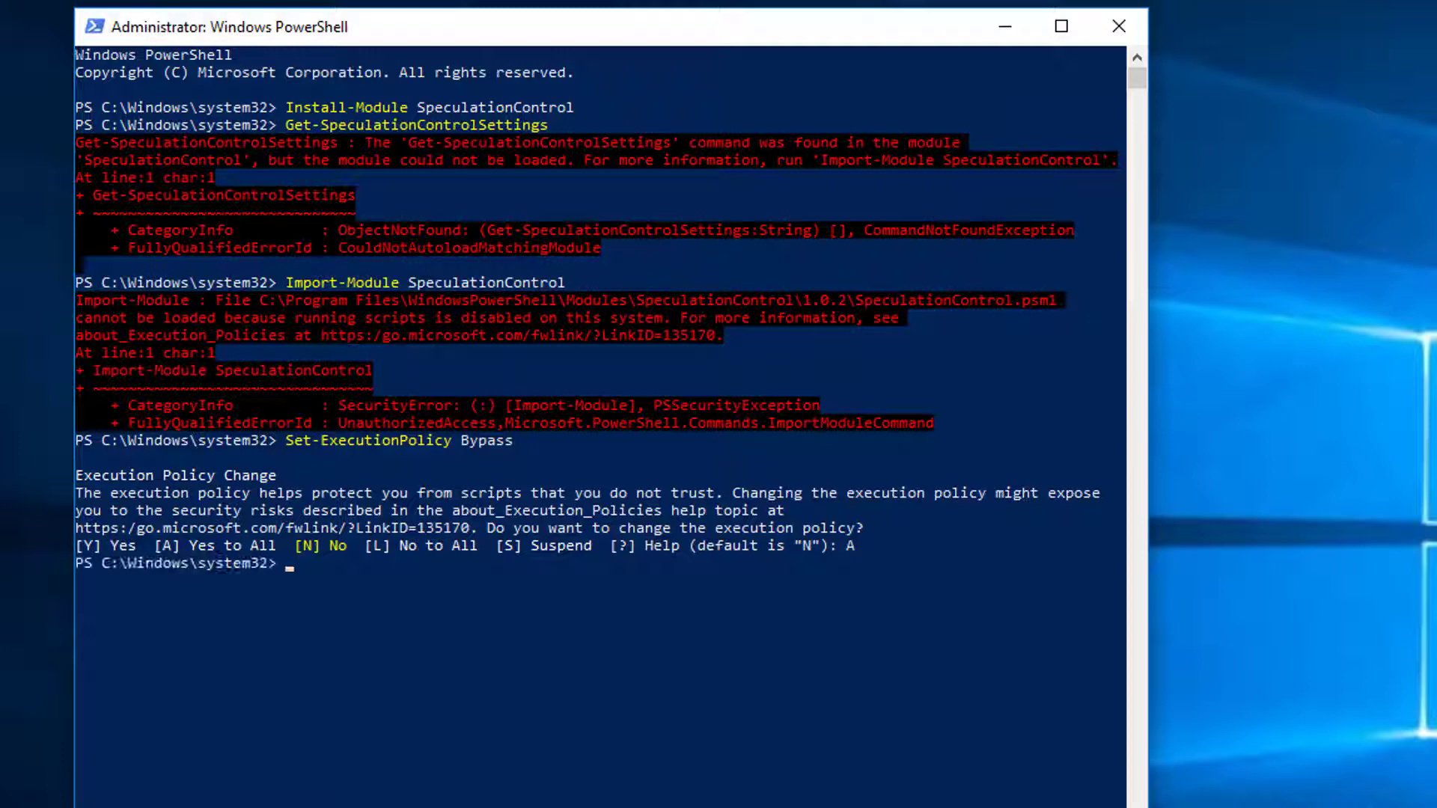
{"action": "type", "text": "Install-Module SpeculationCont"}
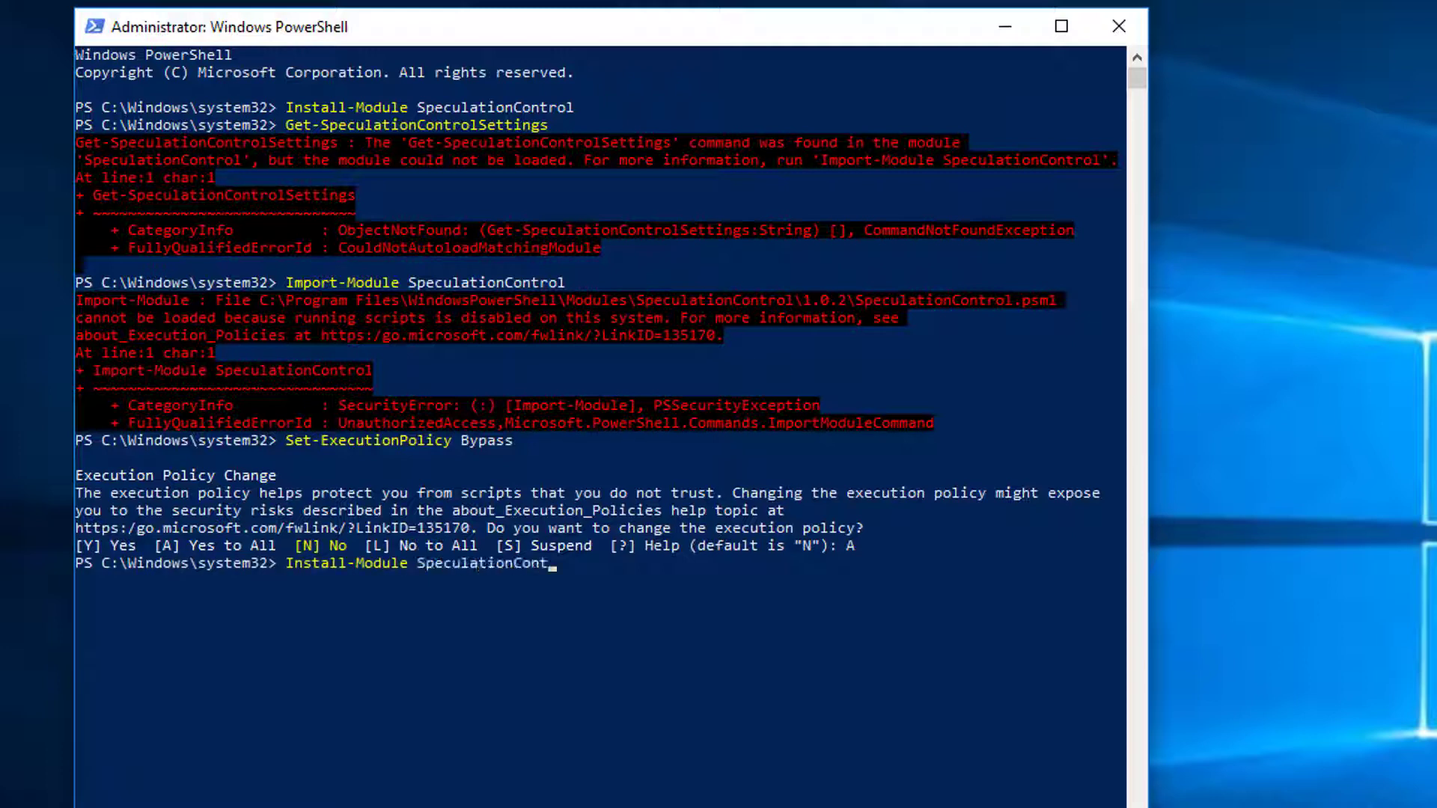
{"action": "type", "text": "Get-Secp"}
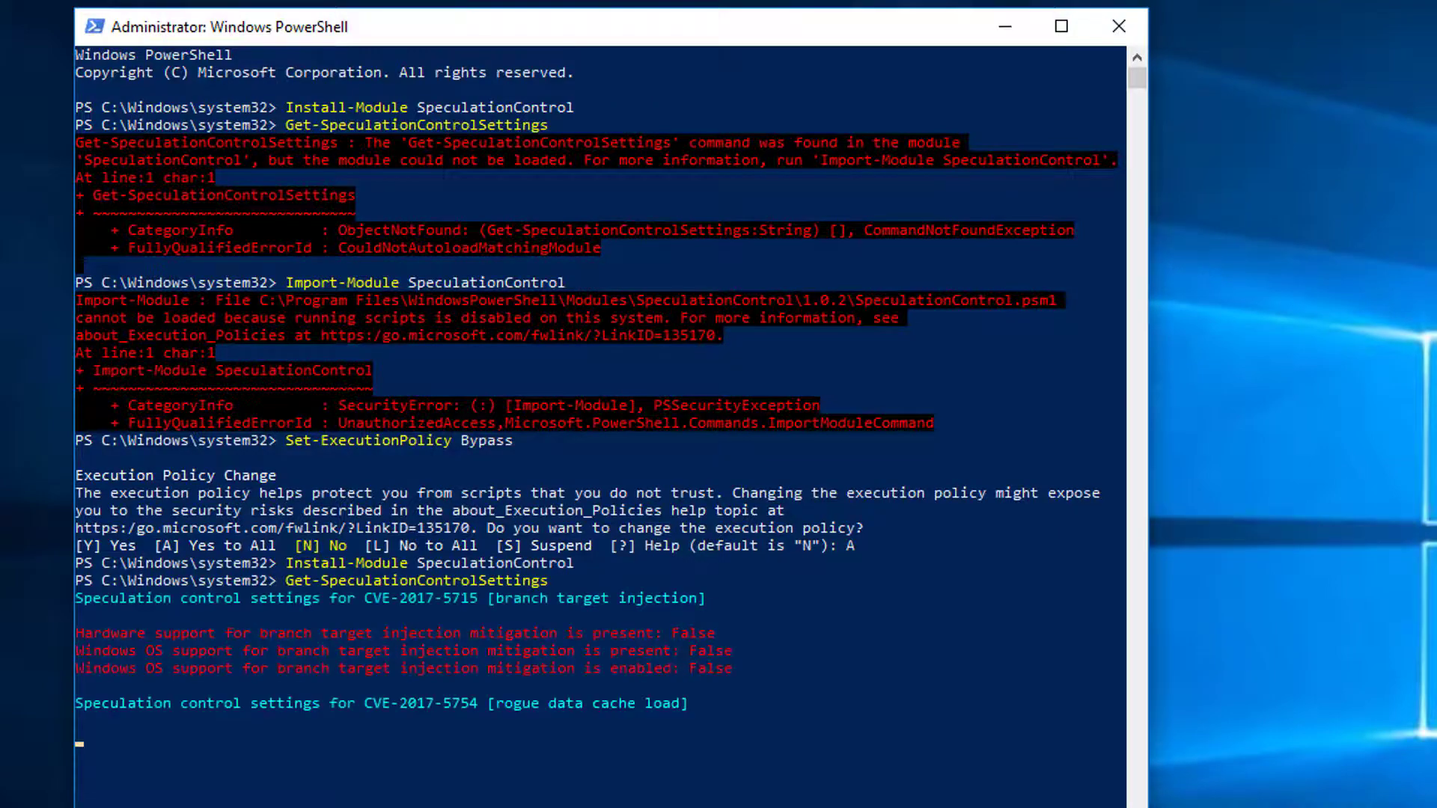
- Scroll the PowerShell output to read the branch target injection mitigation report
{"action": "scroll", "scroll_direction": "down", "scroll_amount": 3}
{"action": "type", "text": "G"}
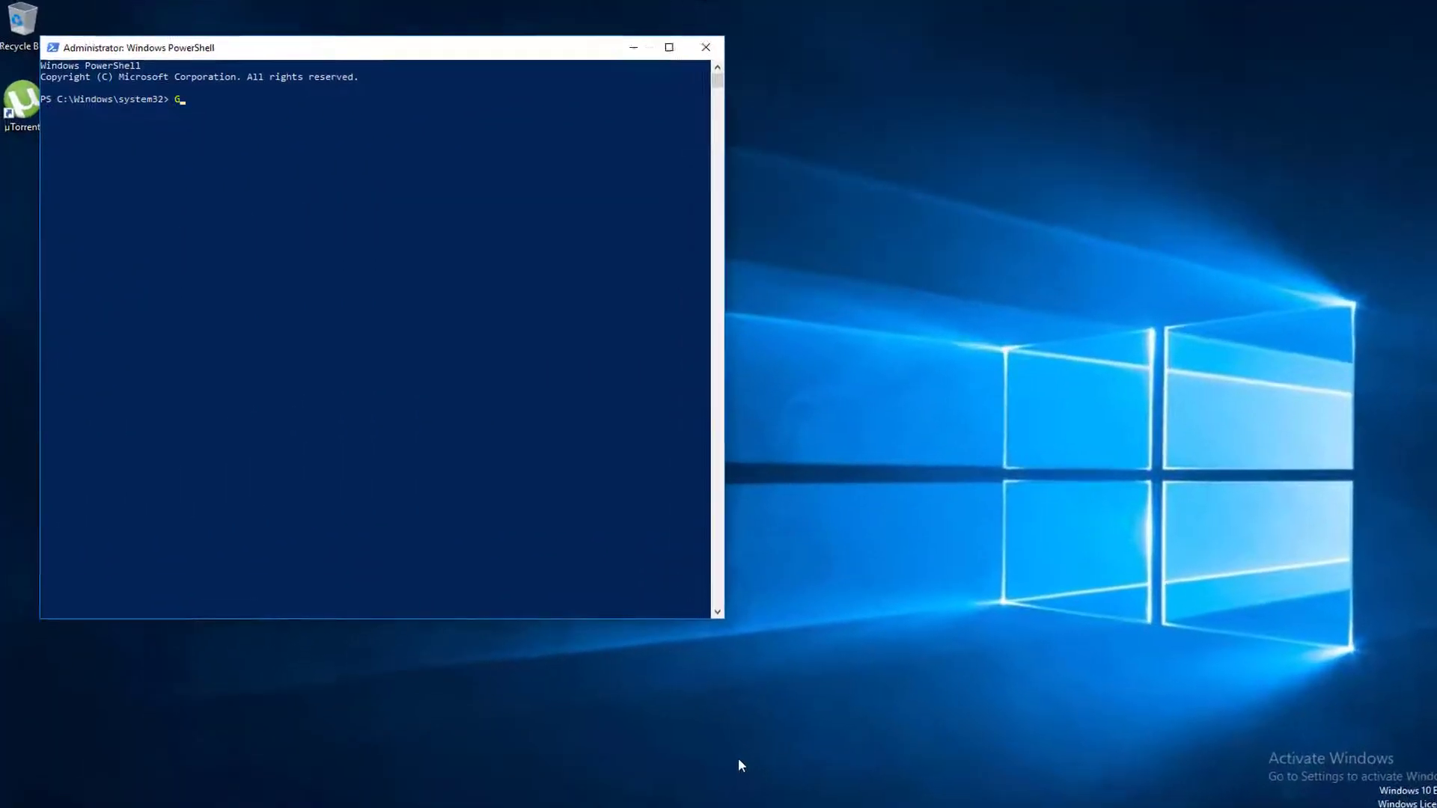
- Run Get-SpeculationControlSettings in the new window to show the full Spectre/Meltdown mitigation report
{"action": "type", "text": "et-Spec"}
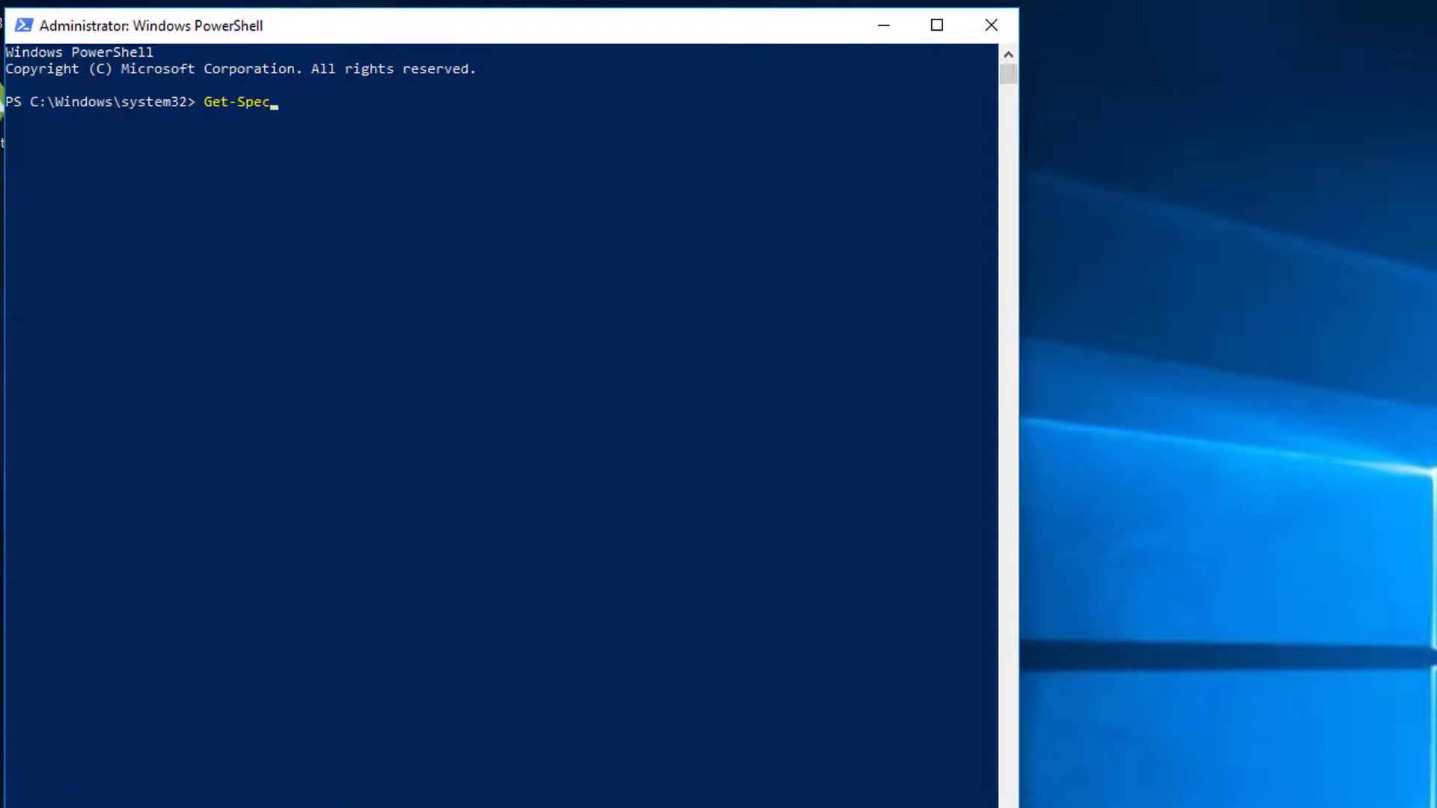
{"action": "type", "text": "ulation"}
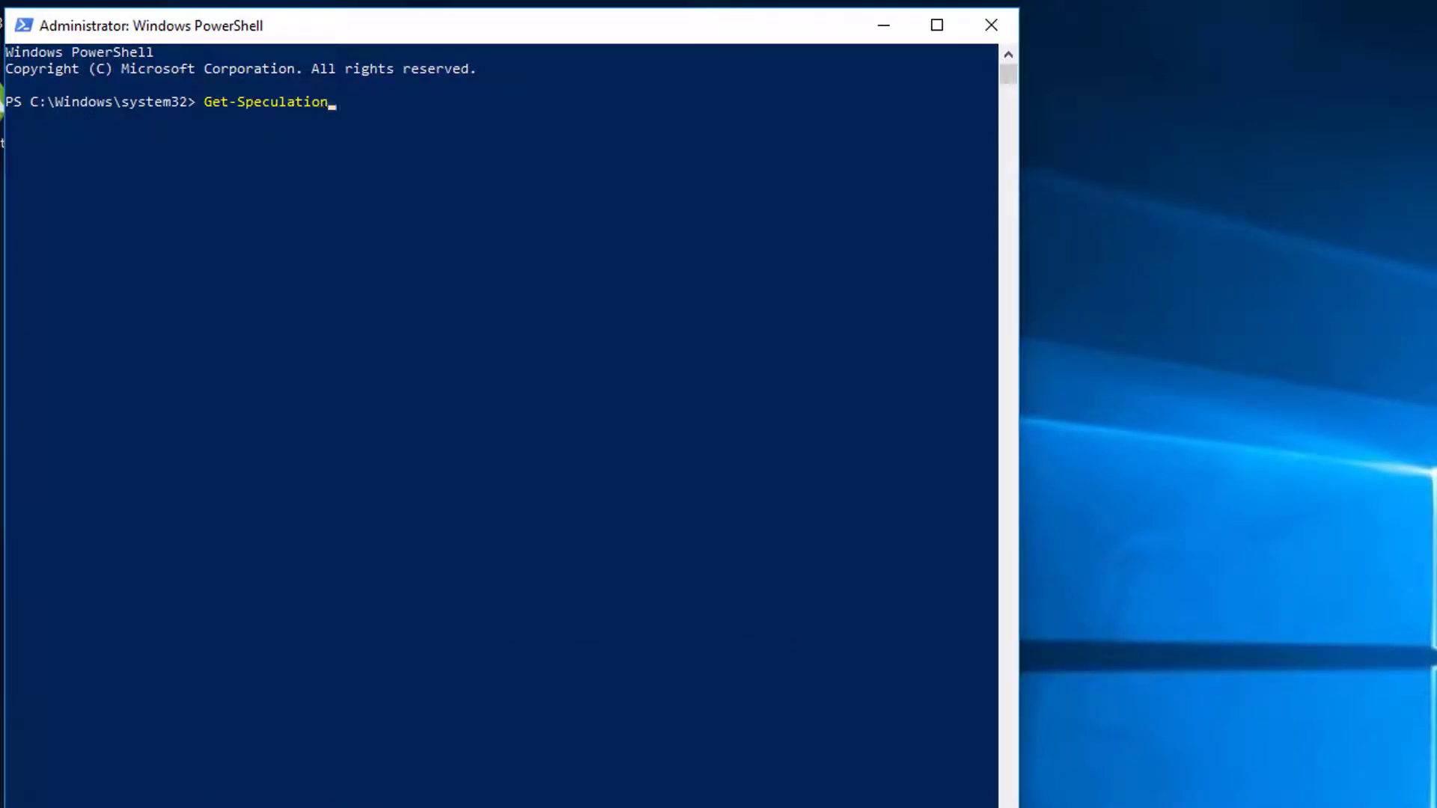
{"action": "type", "text": "ControlSet"}
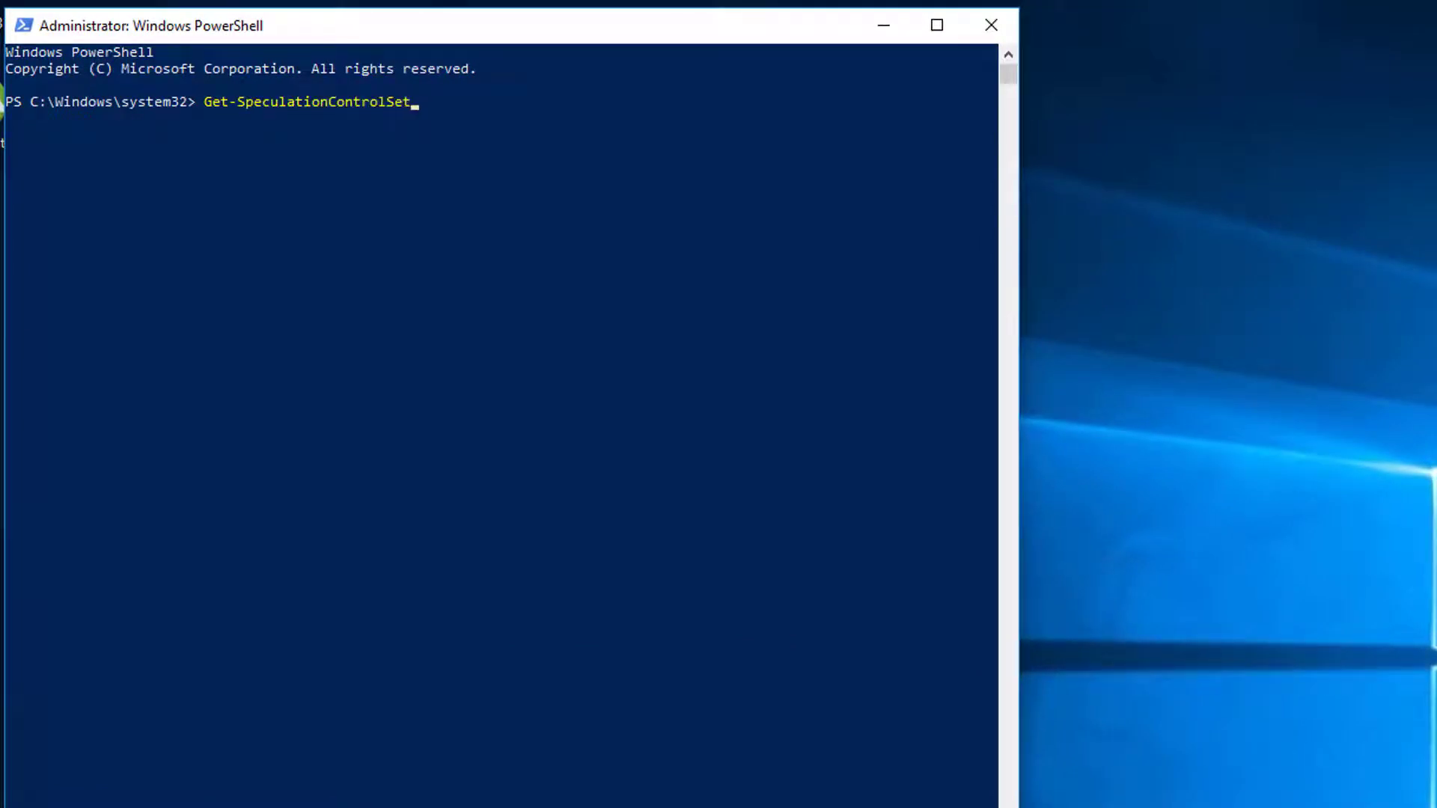
{"action": "type", "text": "tings"}
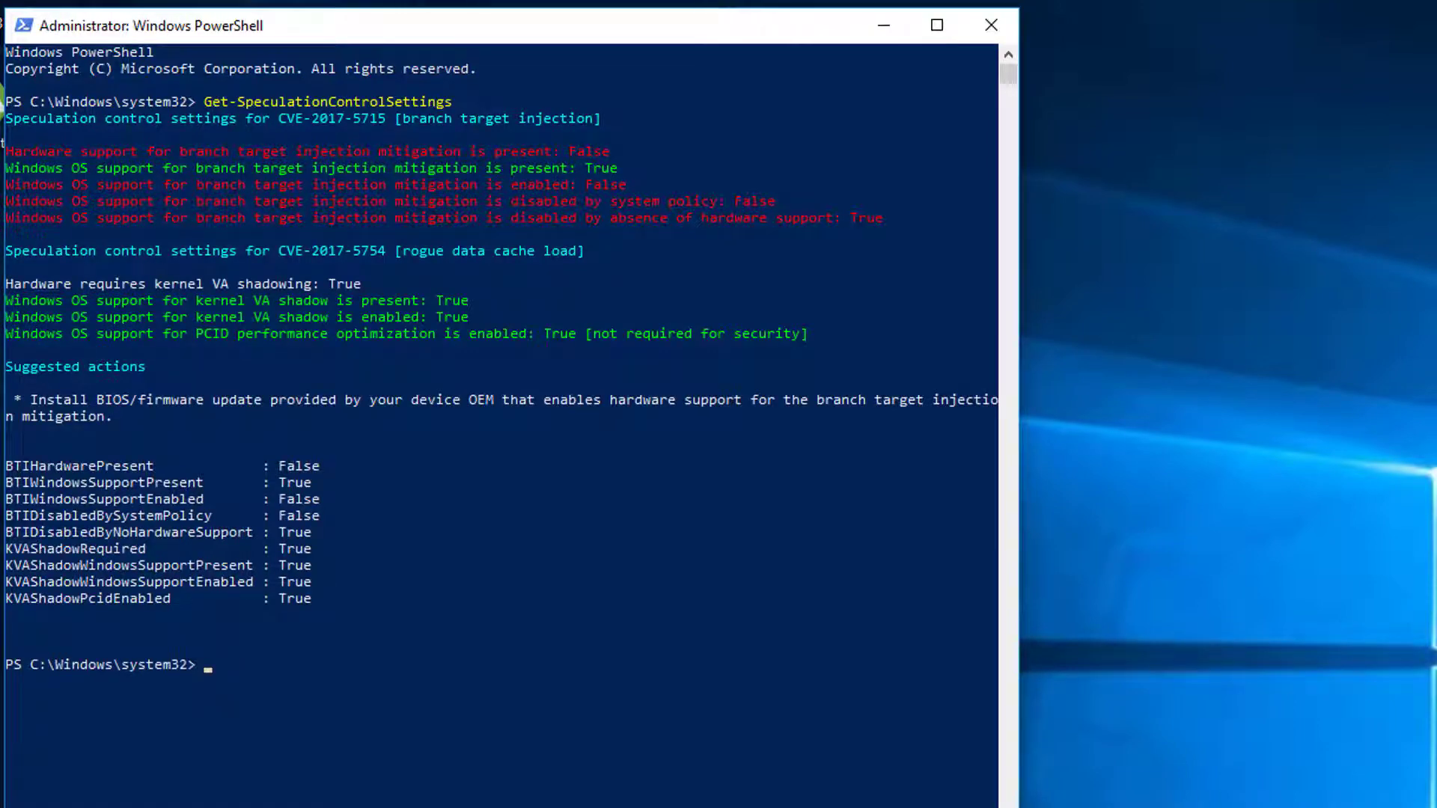
{"action": "left_click", "coordinate": [936, 26]}
{"action": "type", "text": "Set-ExecutionPolicy Rest"}
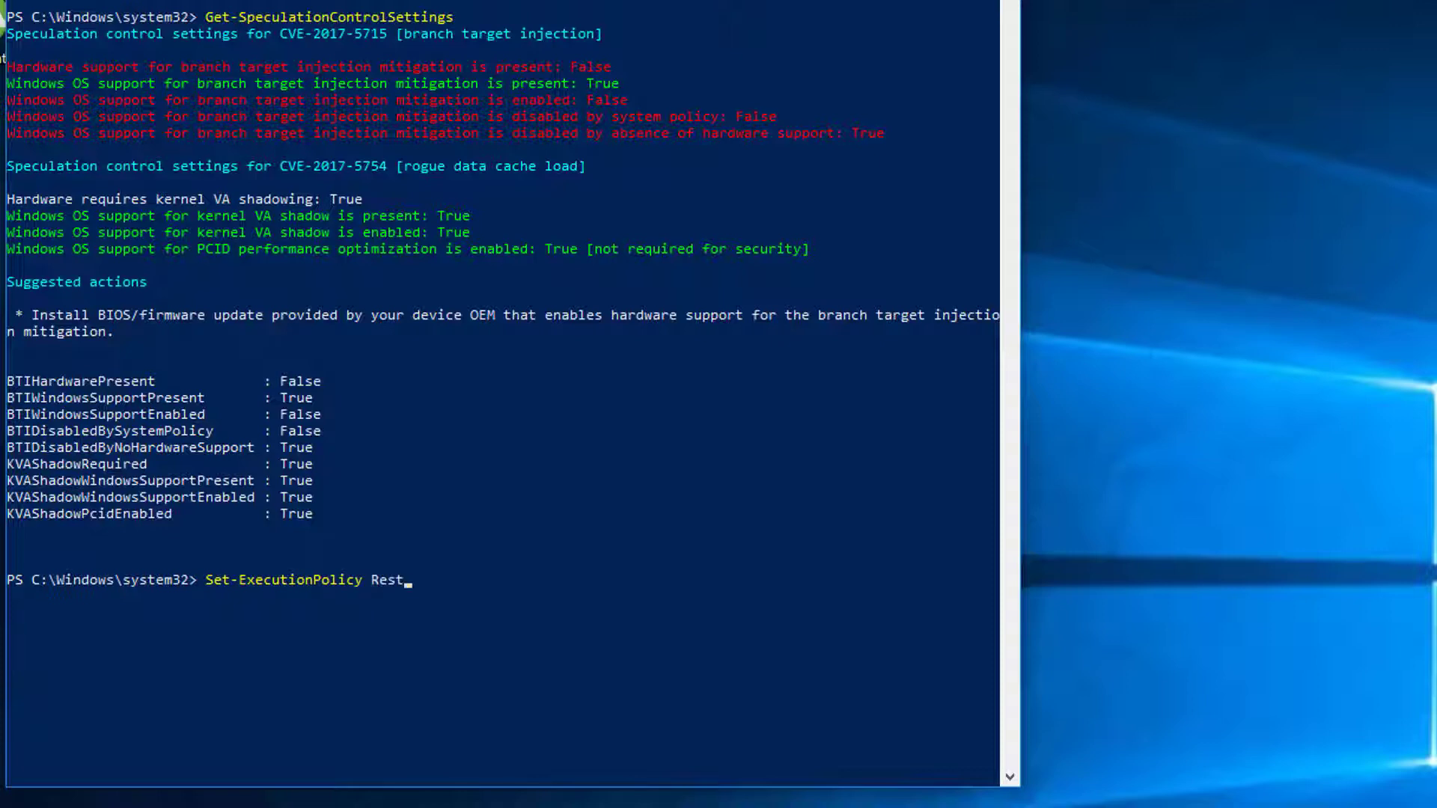
- Run Set-ExecutionPolicy Restricted and answer Yes to All at the confirmation prompt
{"action": "type", "text": "ricted"}
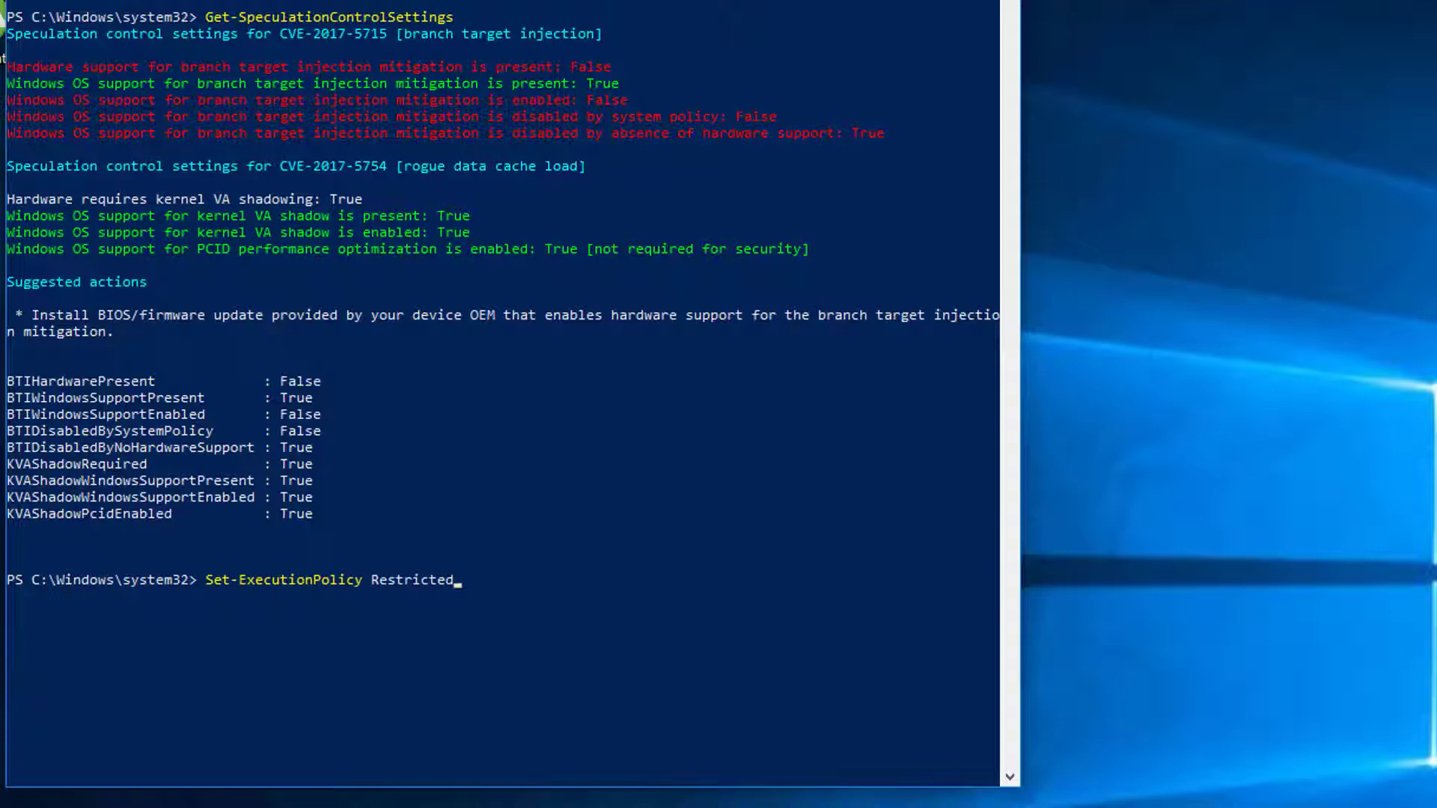
{"action": "key", "text": "enter"}
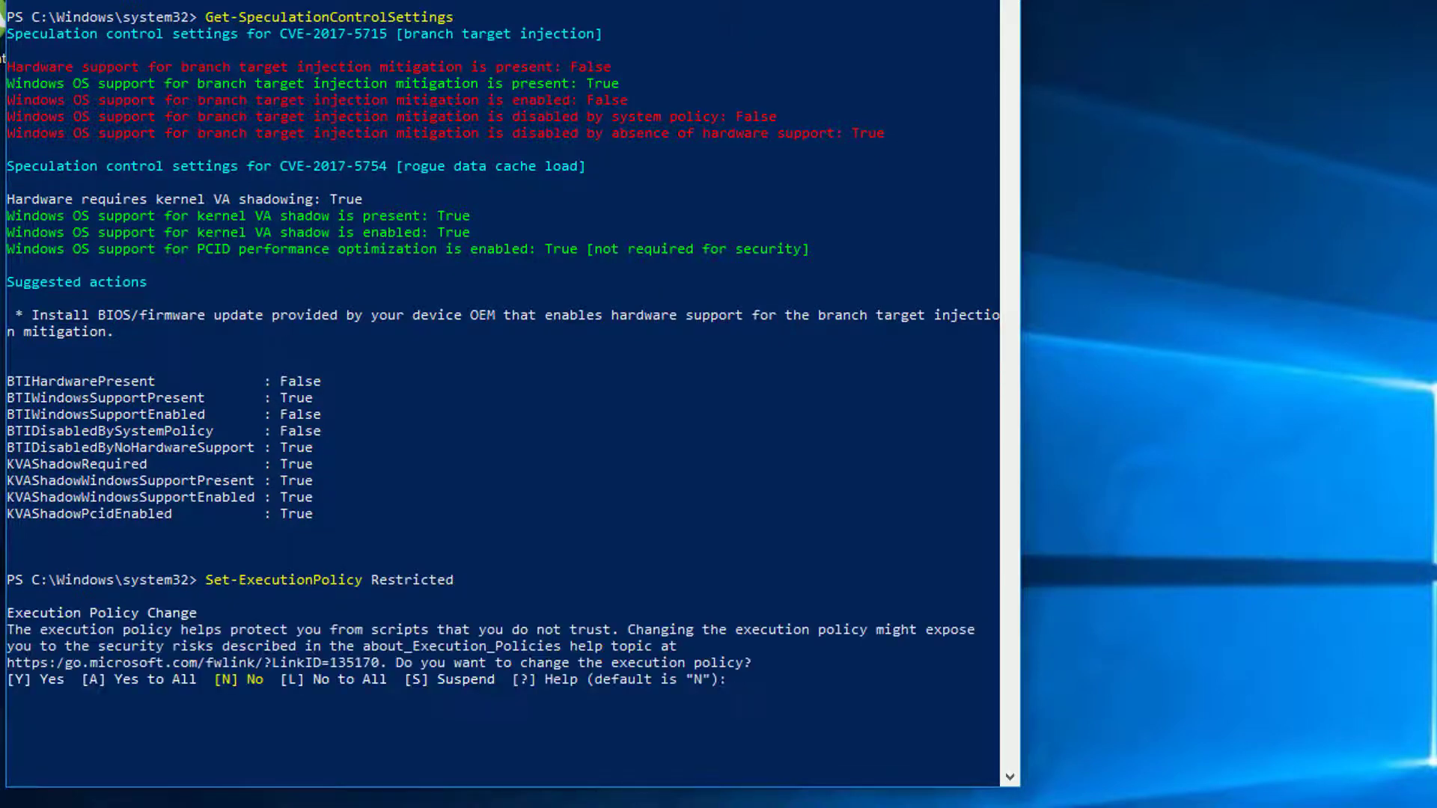
{"action": "type", "text": "A"}
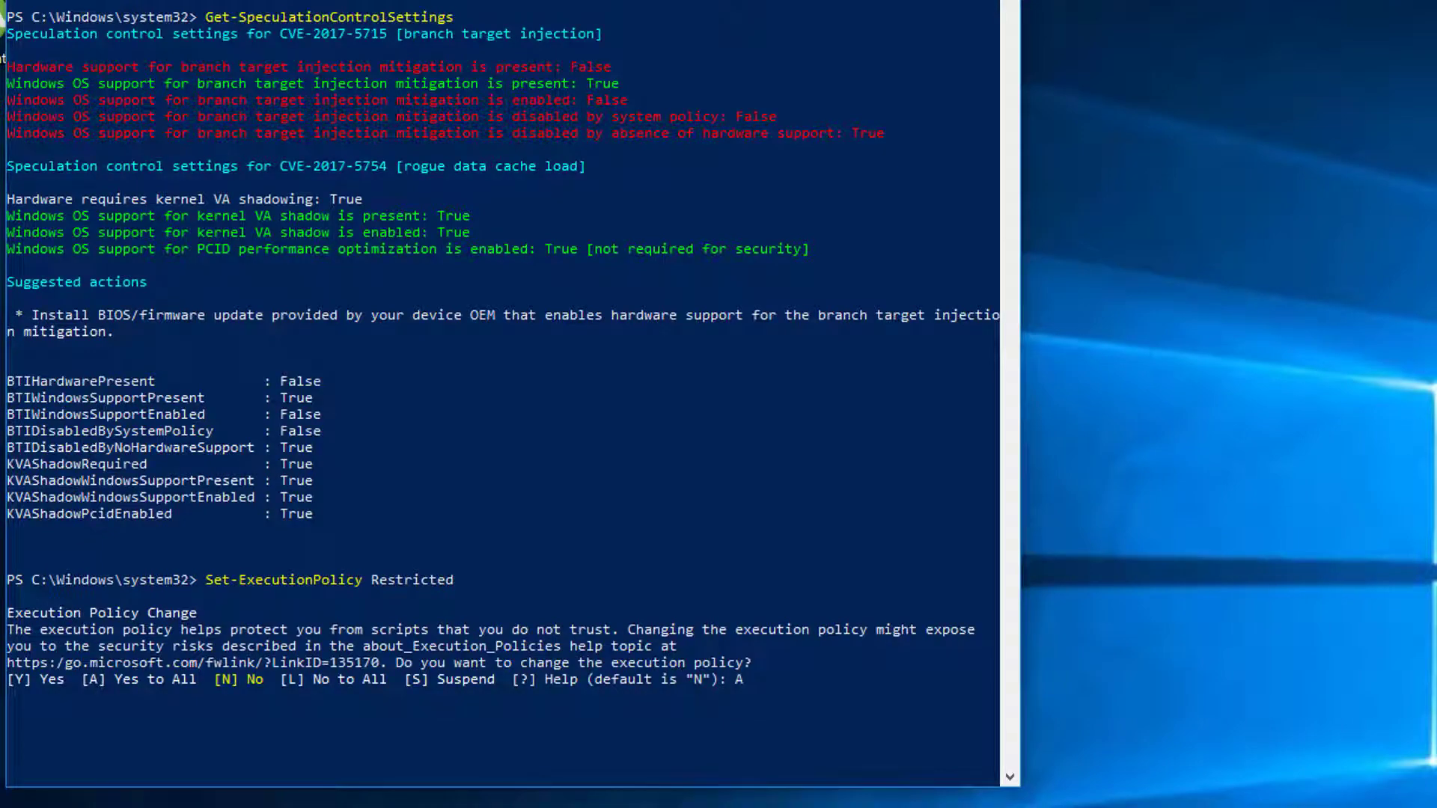